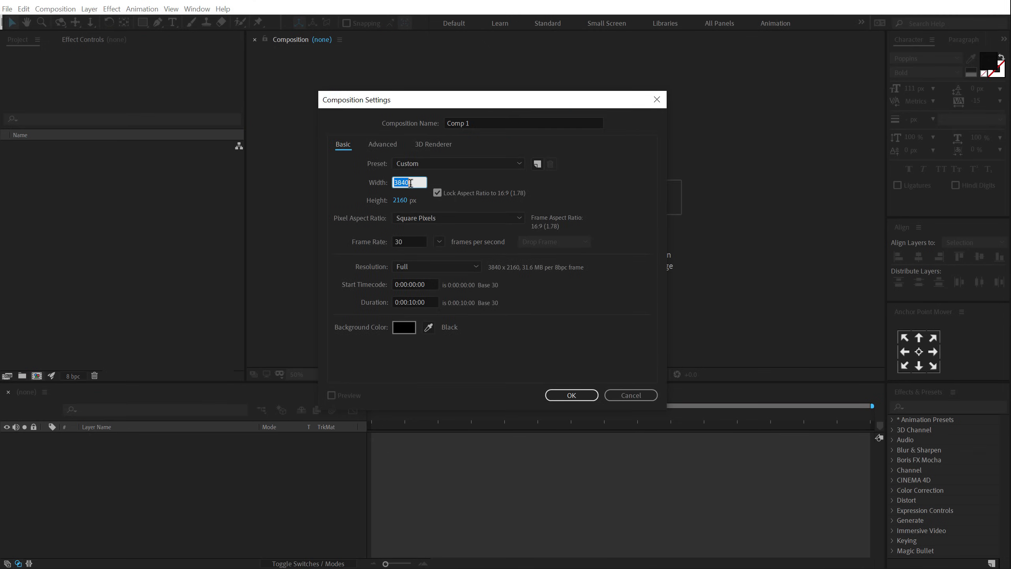
# - Create two 1920×1080 compositions, named Render and Text
pyautogui.write('1920')
pyautogui.click(524, 124)
pyautogui.write('Render')
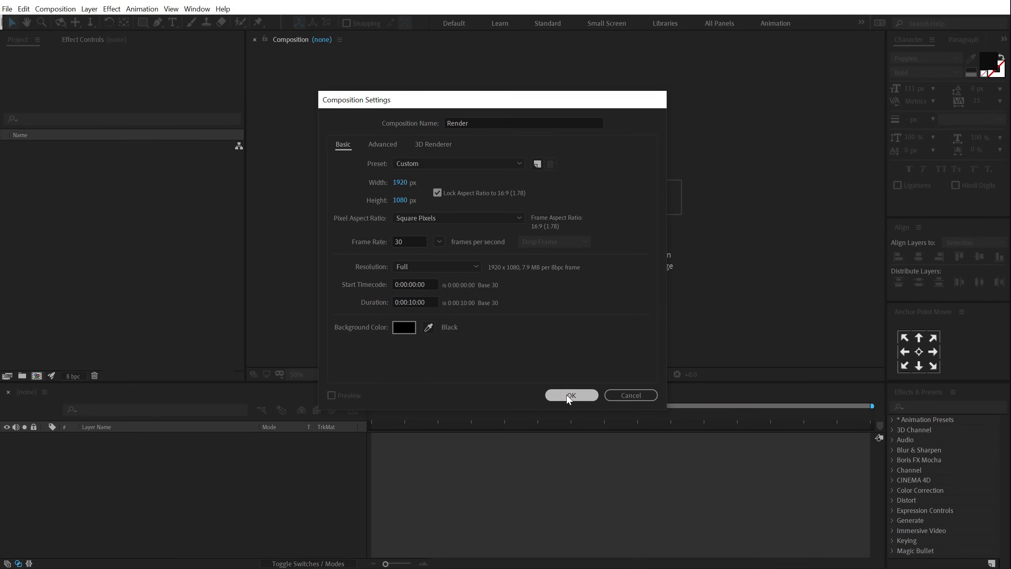
pyautogui.click(570, 395)
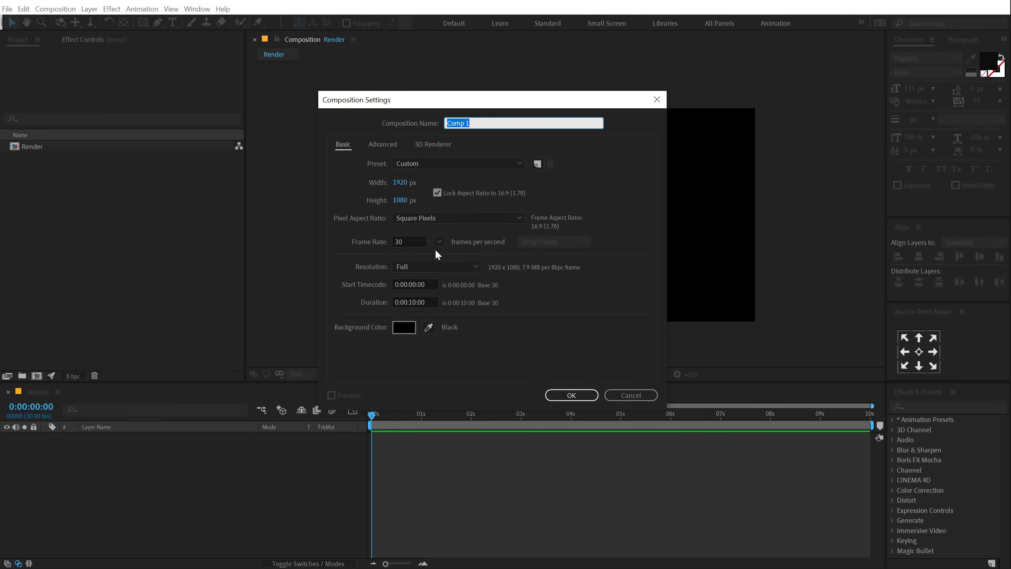
pyautogui.press('shift')
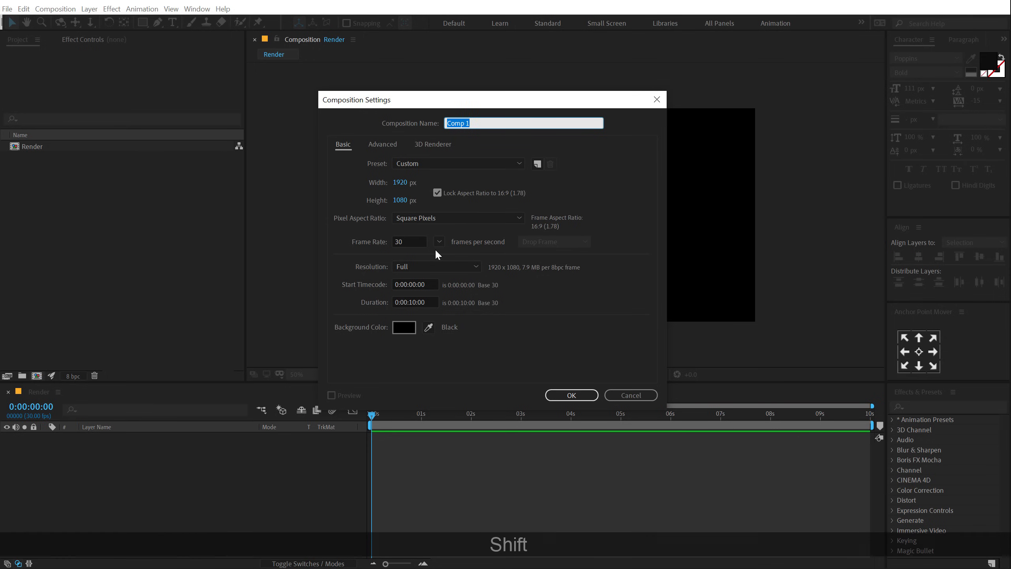
pyautogui.write('Text')
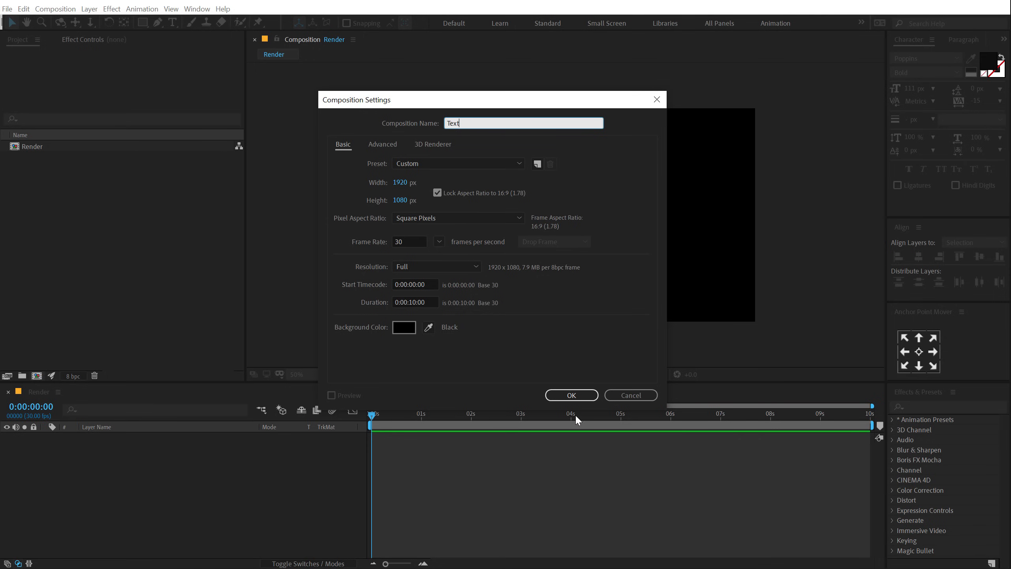
pyautogui.click(570, 395)
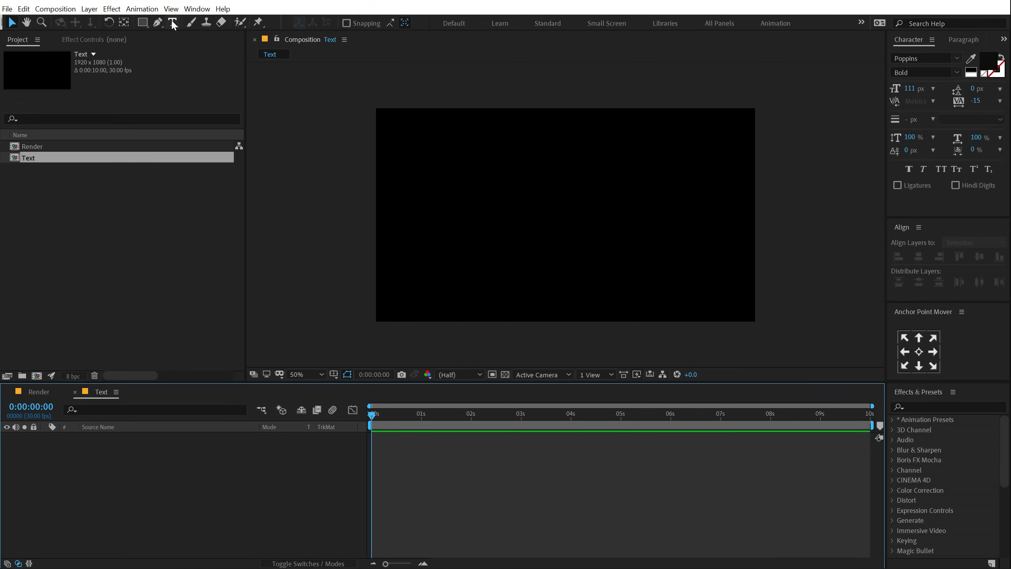
# - Type HYPERVIBES in Integral CF, colour it white, and centre it in the Text comp
pyautogui.click(173, 23)
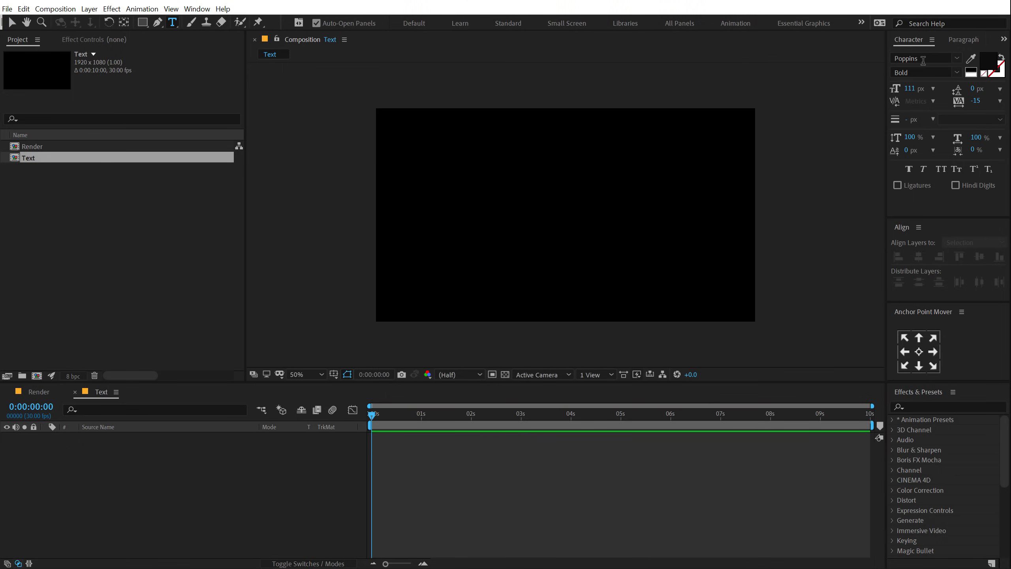
pyautogui.click(921, 58)
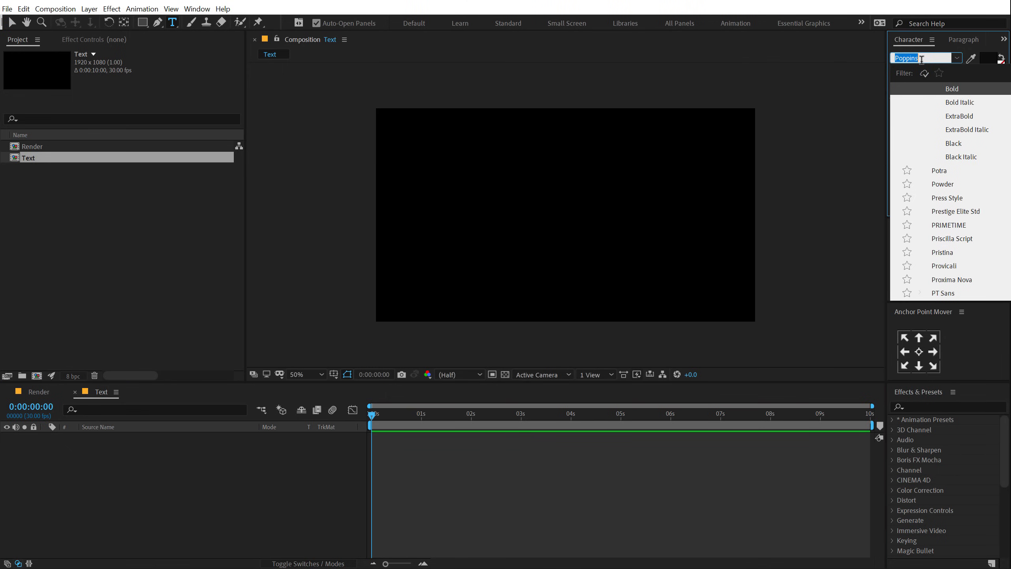
pyautogui.write('inte')
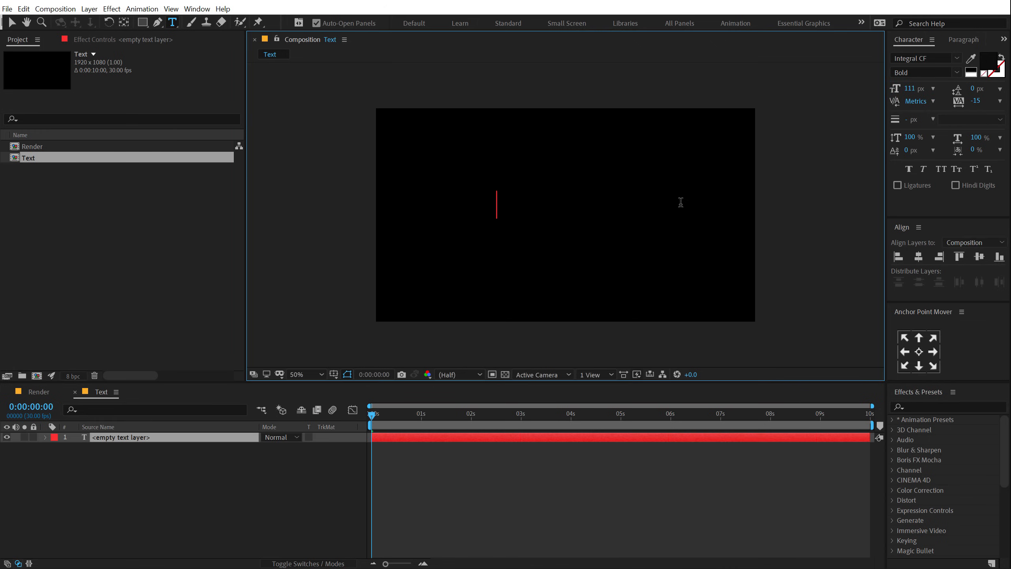
pyautogui.moveTo(678, 196)
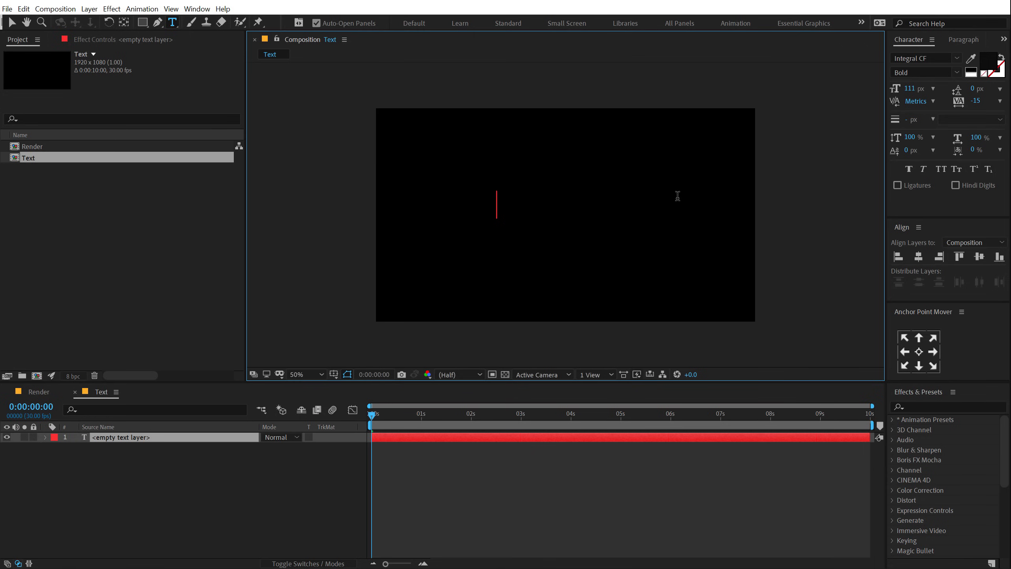
pyautogui.write('HYPER')
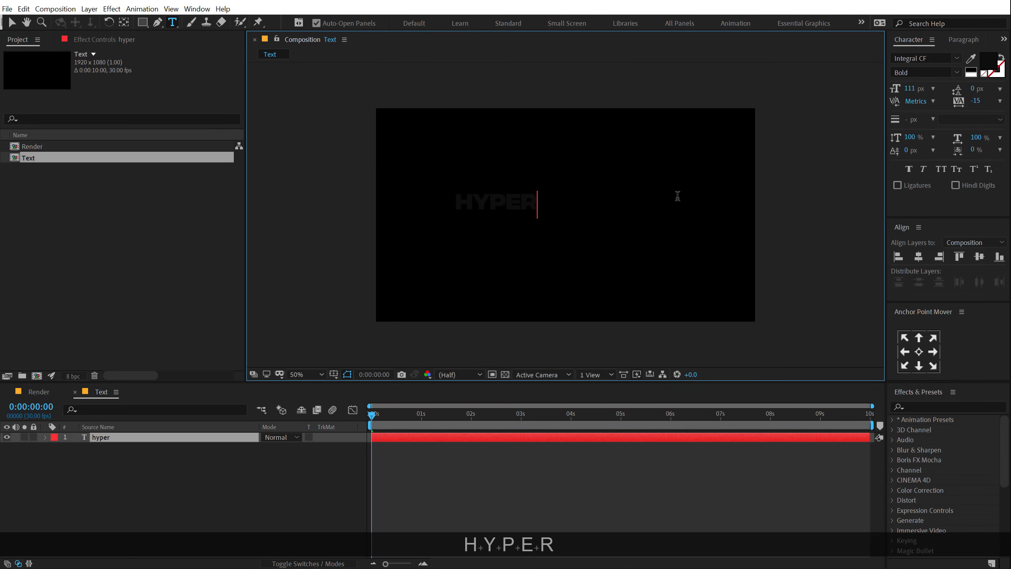
pyautogui.write('vibes')
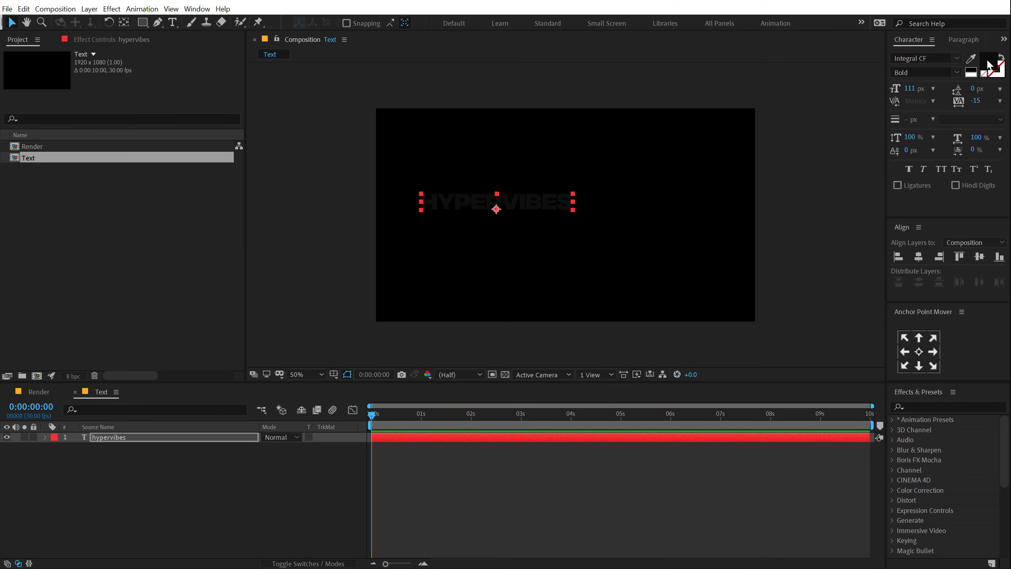
pyautogui.click(994, 60)
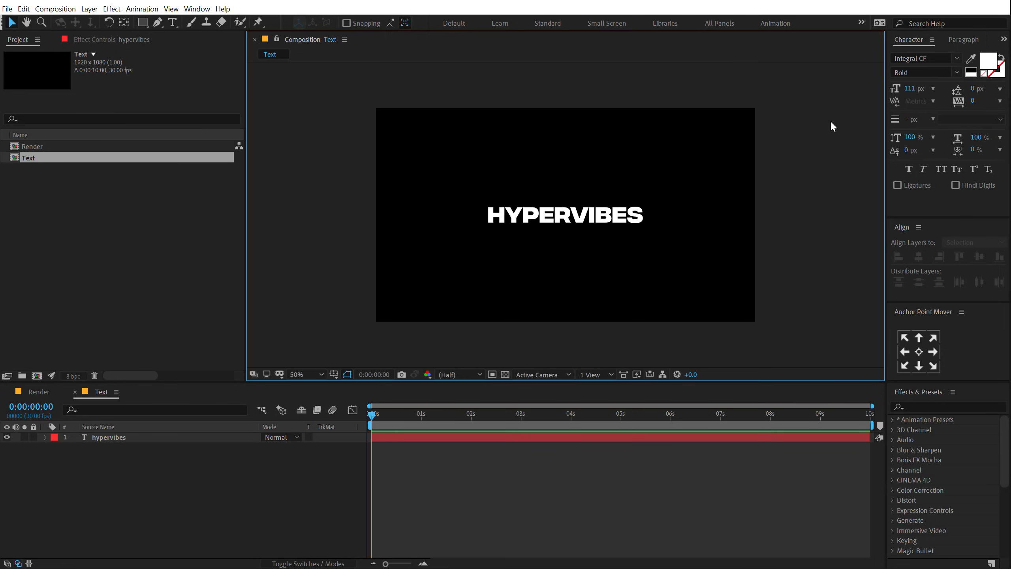
pyautogui.moveTo(545, 186)
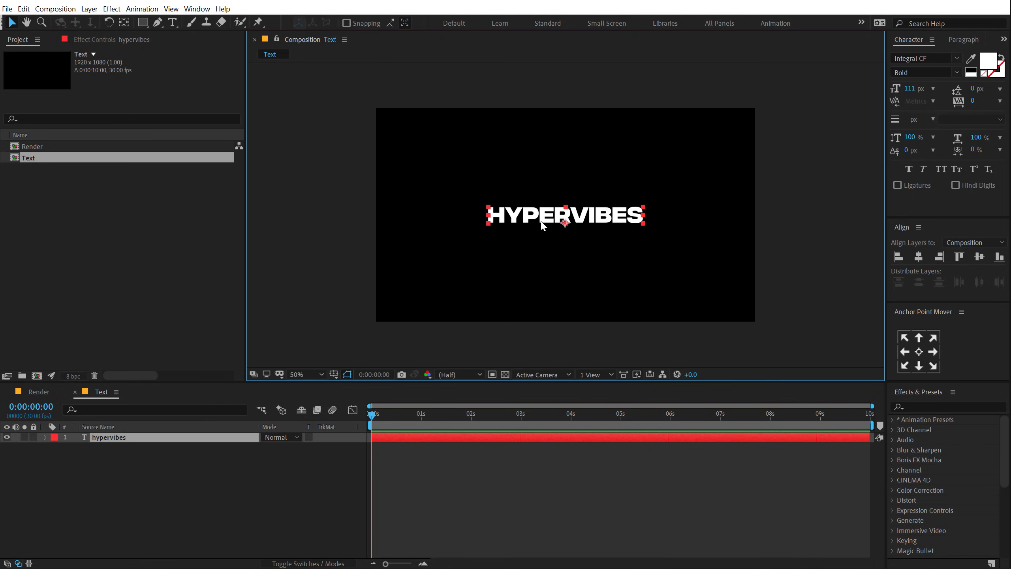
# - Duplicate the title layer, set its style to Regular, and retype it as EXTREME POWER
pyautogui.press('ctrl+d')
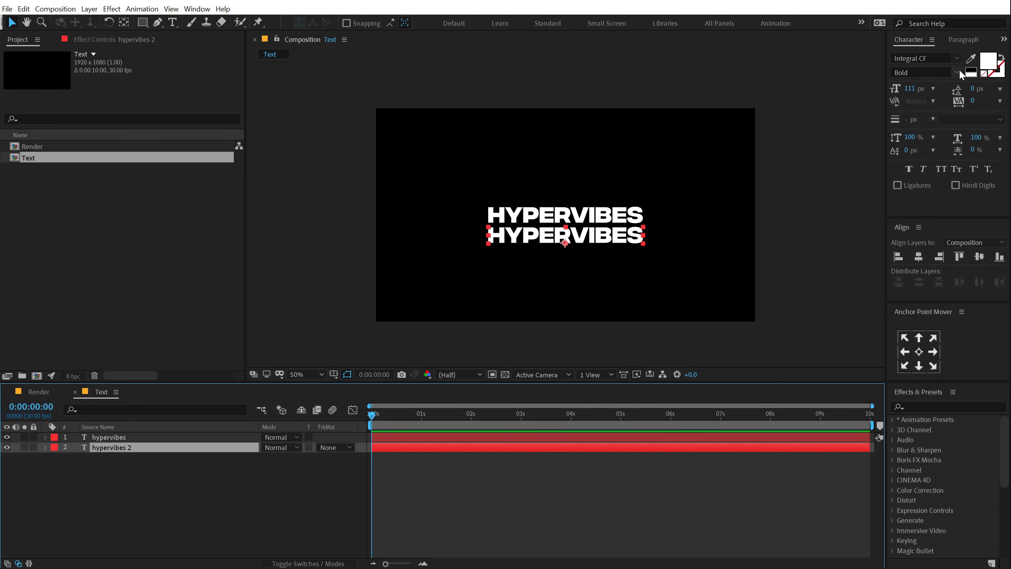
pyautogui.click(955, 71)
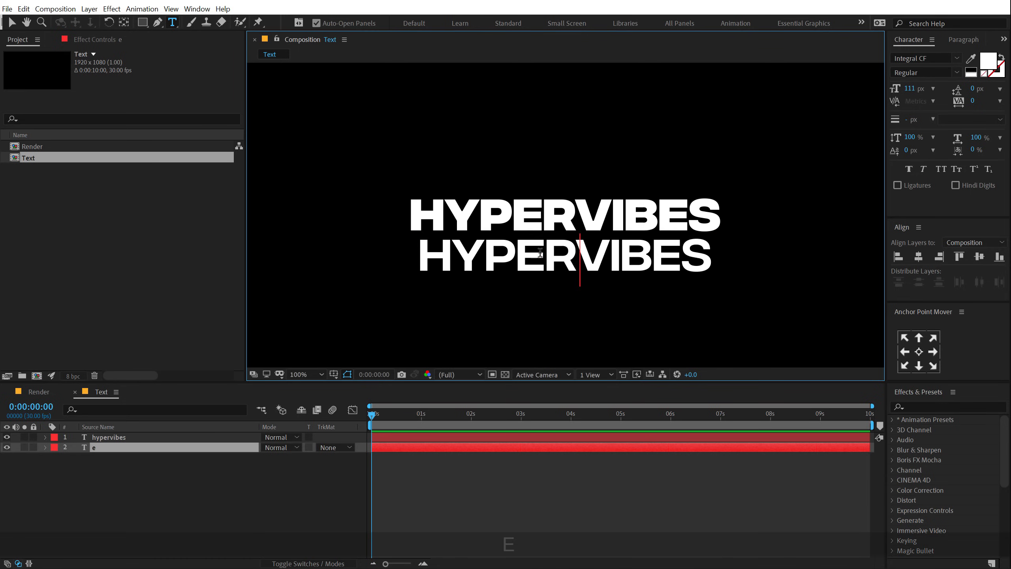
pyautogui.write('extreme')
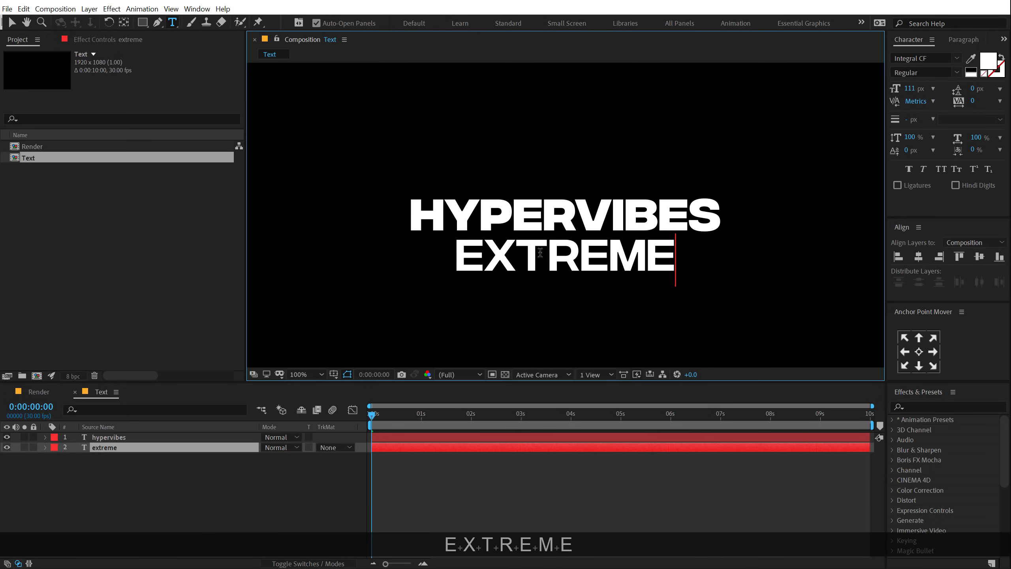
pyautogui.write('POS')
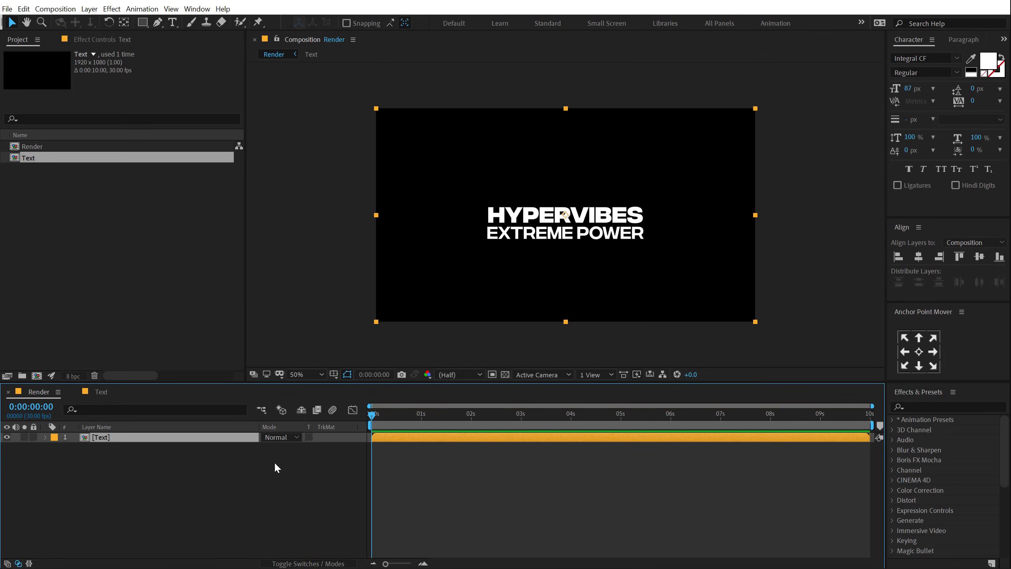
# - Apply CC Scale Wipe with Direction 90 and shift its Center X to hide the title
pyautogui.click(948, 406)
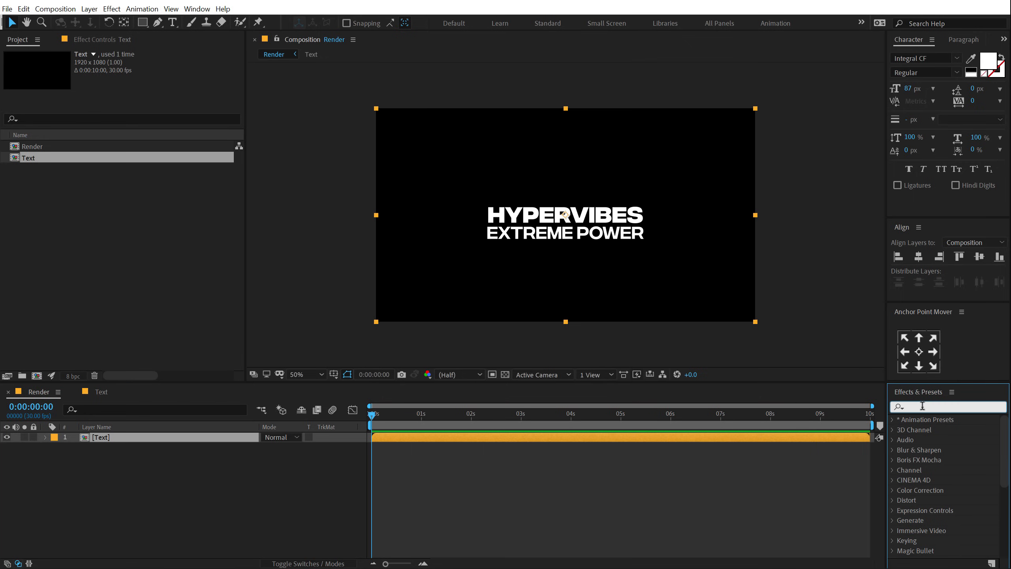
pyautogui.write('scale w')
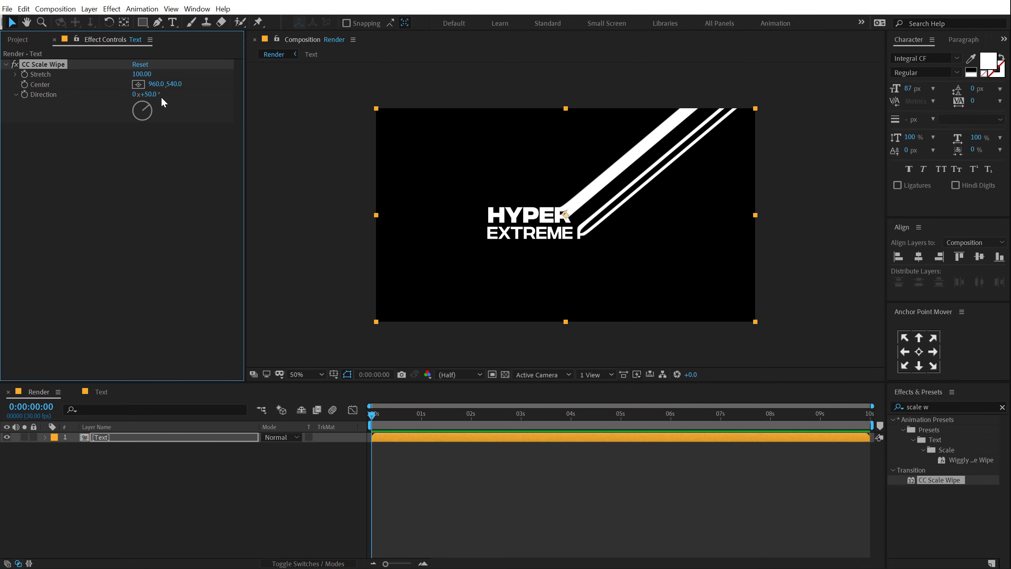
pyautogui.write('90')
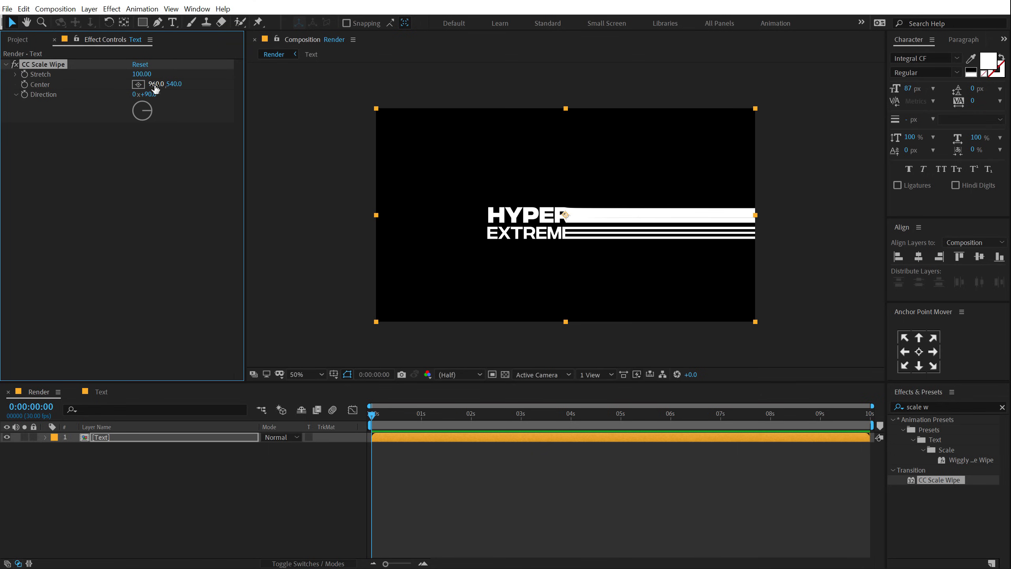
pyautogui.moveTo(154, 84); pyautogui.dragTo(167, 83)
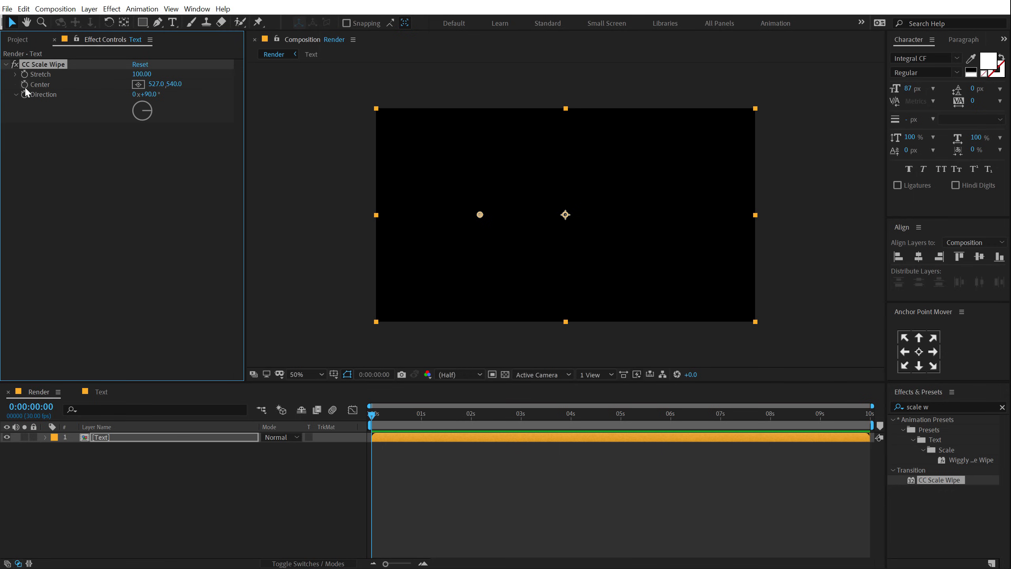
# - Keyframe the wipe Center at 0 s and about 2 s, then scrub to preview
pyautogui.click(470, 413)
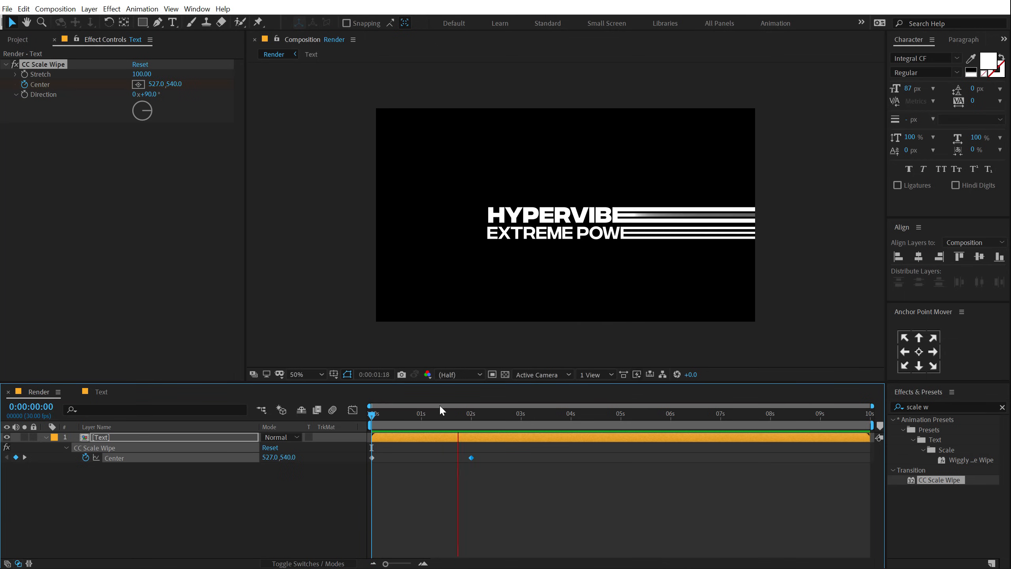
pyautogui.click(458, 414)
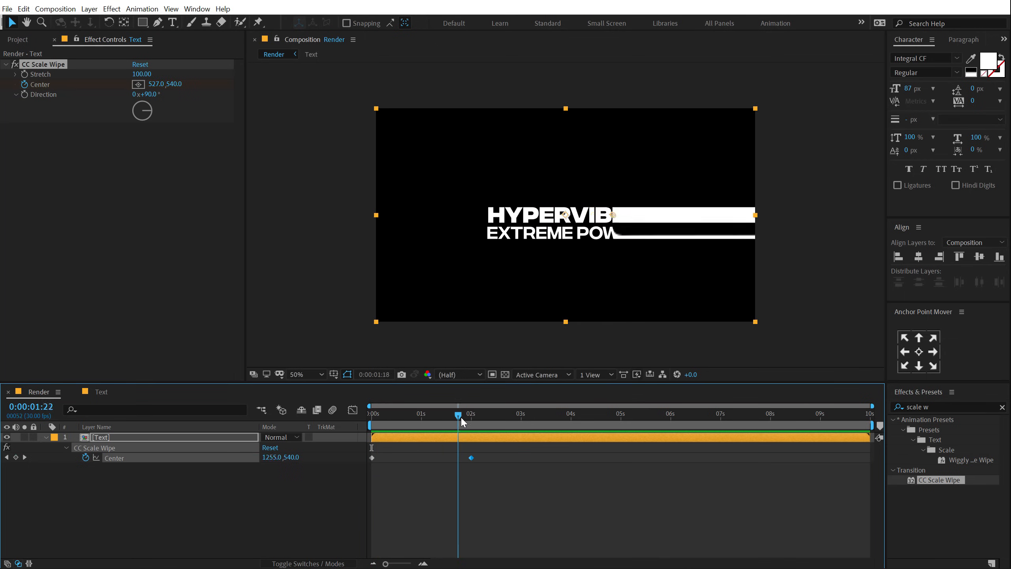
pyautogui.moveTo(458, 414); pyautogui.dragTo(423, 413)
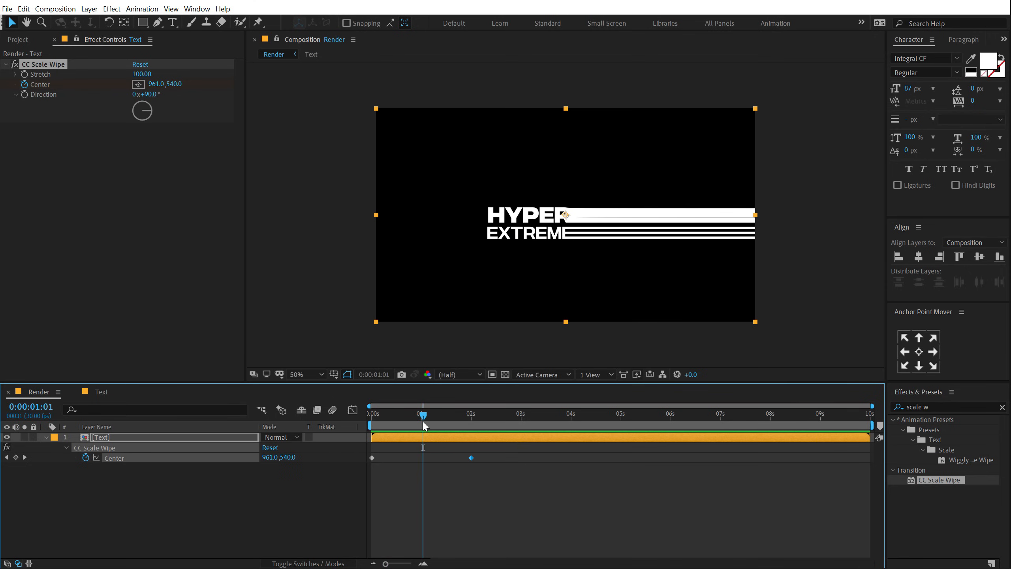
pyautogui.moveTo(424, 426)
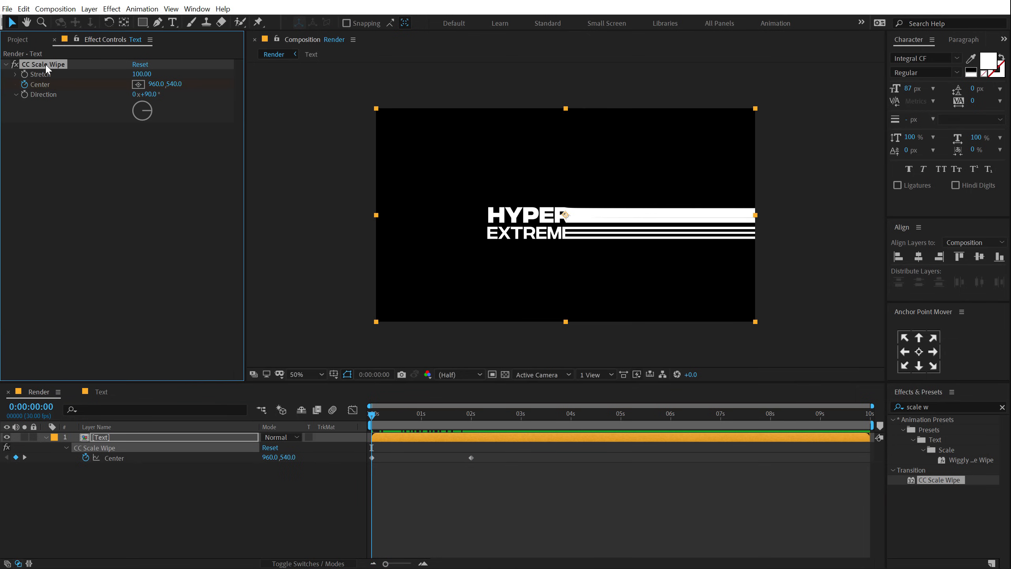
# - Duplicate the scale wipe, set Direction 270, and move its centre left to 254, 540
pyautogui.press('ctrl+d')
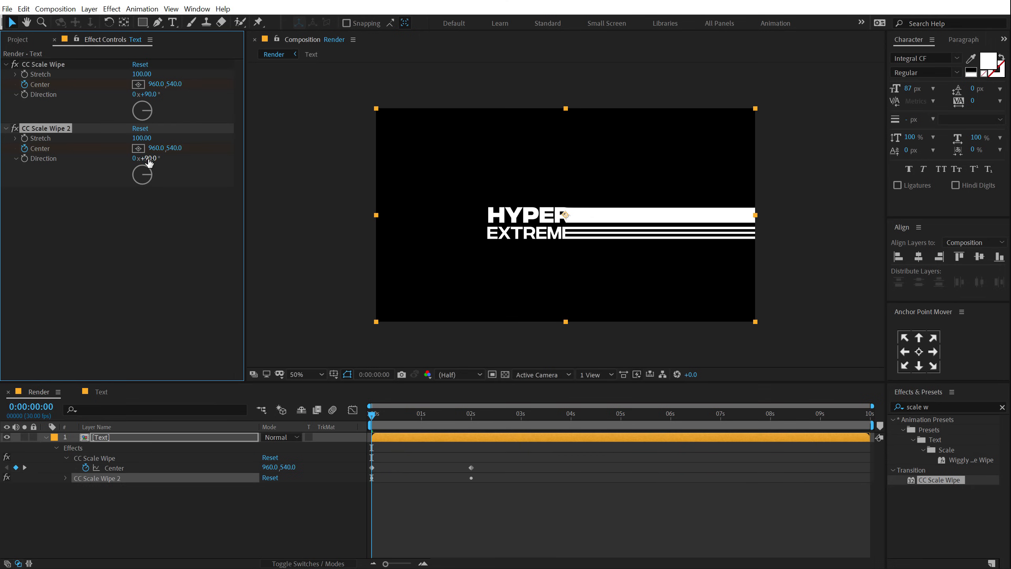
pyautogui.write('270')
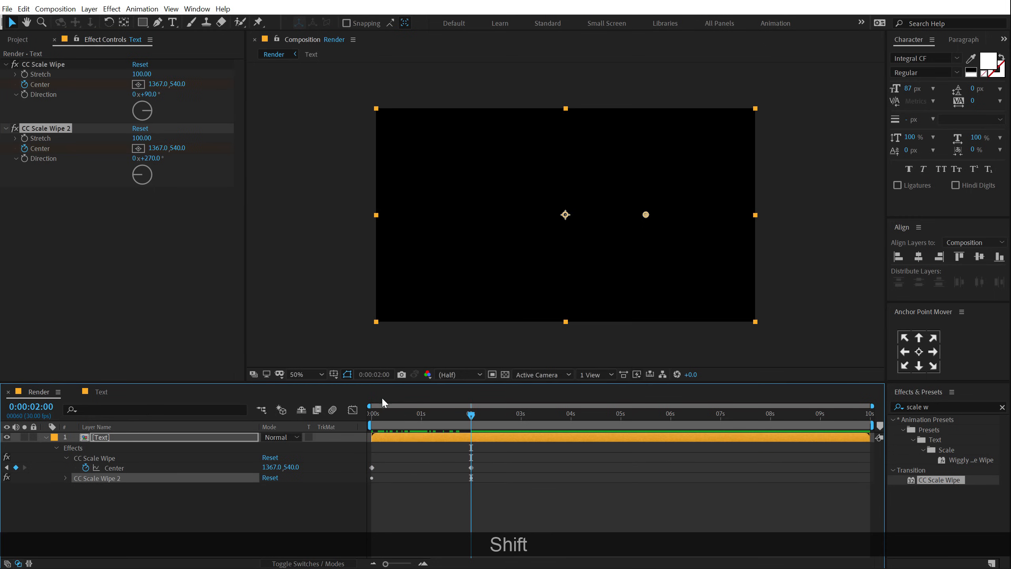
pyautogui.click(159, 149)
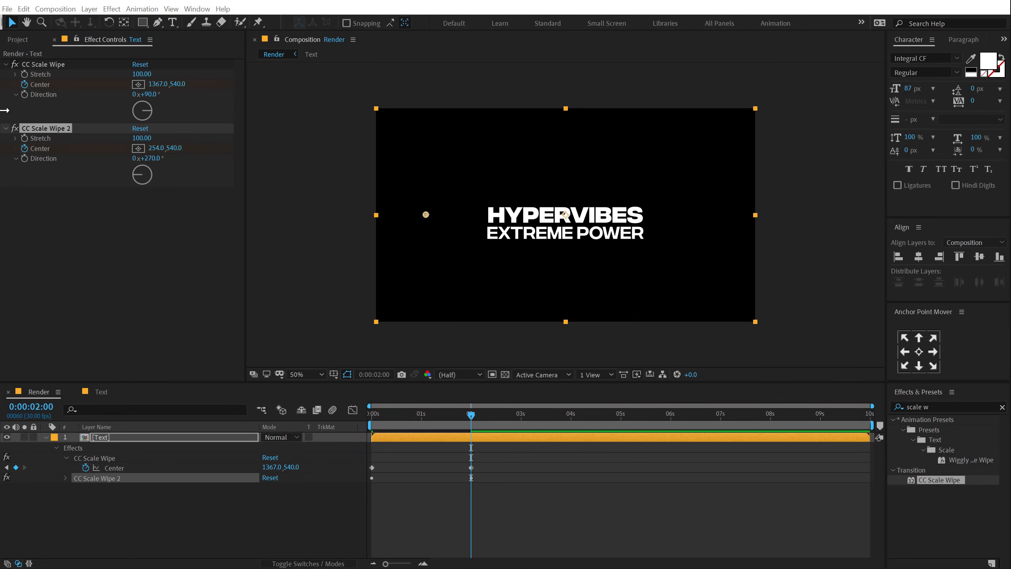
pyautogui.moveTo(426, 214); pyautogui.dragTo(467, 214)
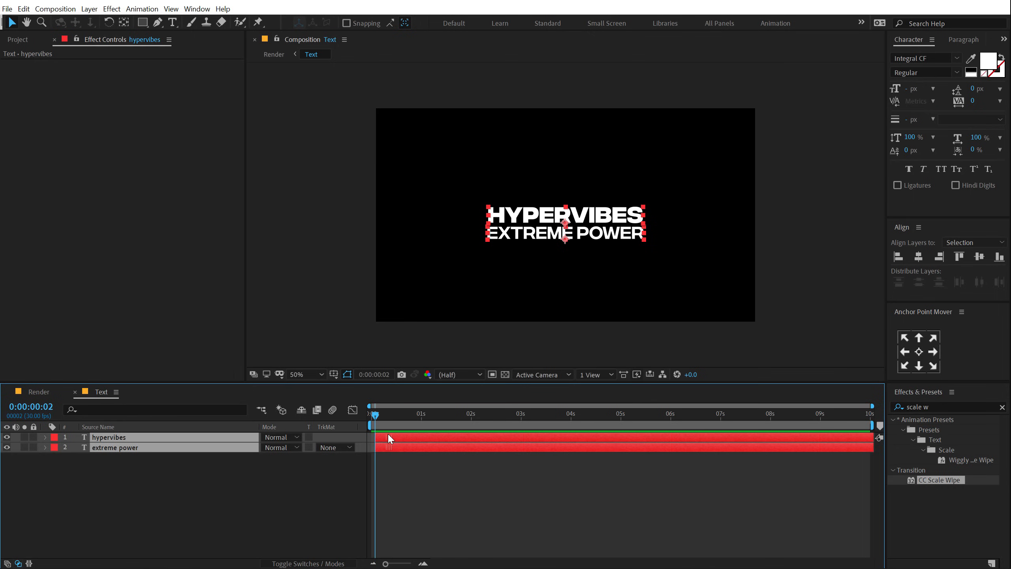
pyautogui.moveTo(375, 430)
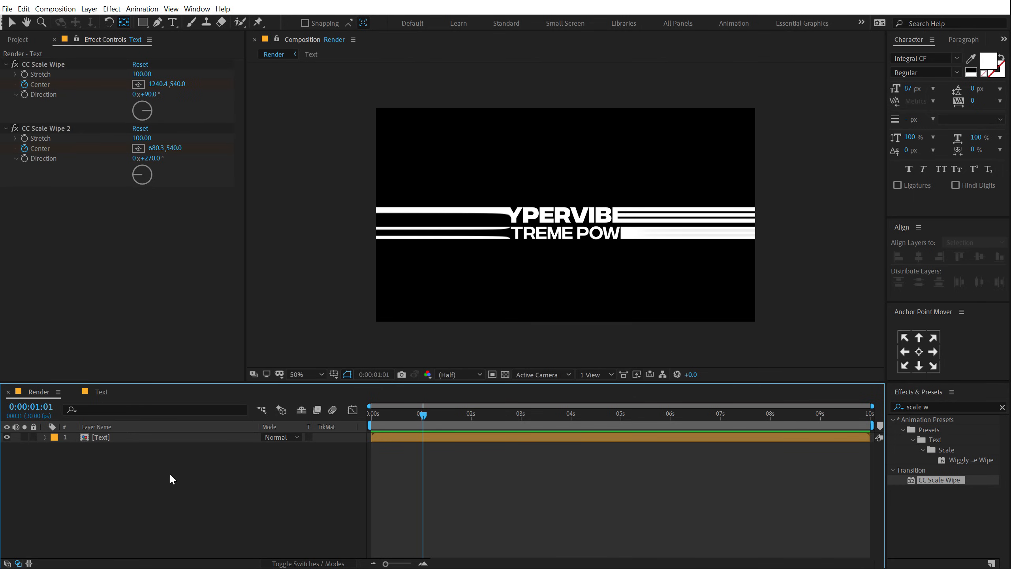
# - Create a black solid named BG beneath the Text layer
pyautogui.press('ctrl+y')
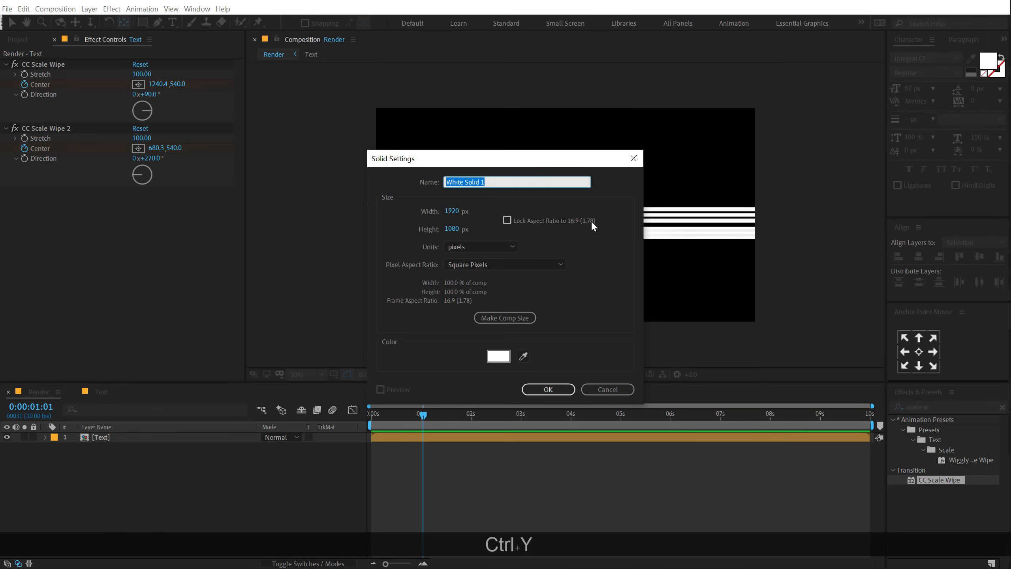
pyautogui.write('BG')
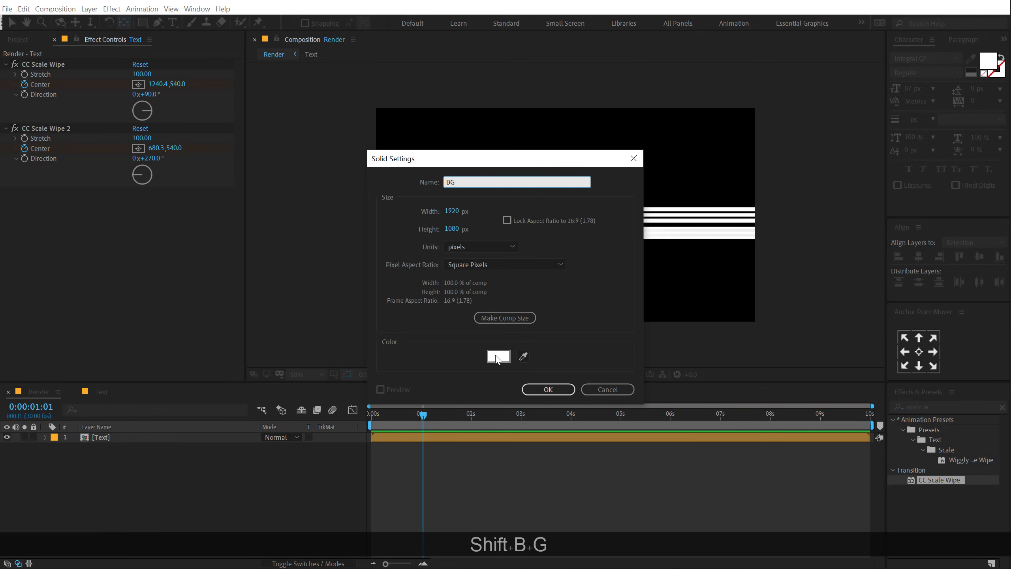
pyautogui.click(498, 356)
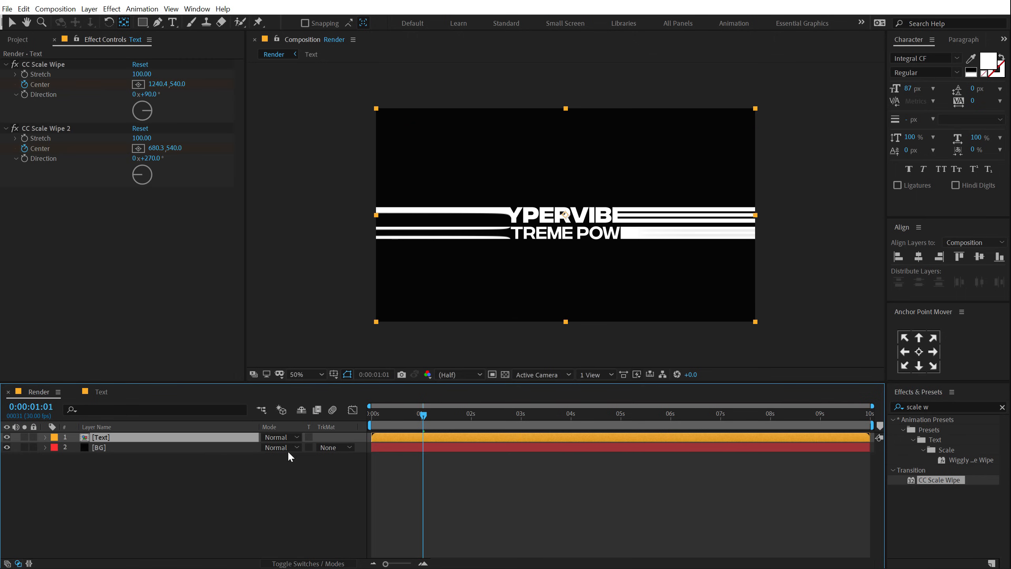
pyautogui.click(945, 406)
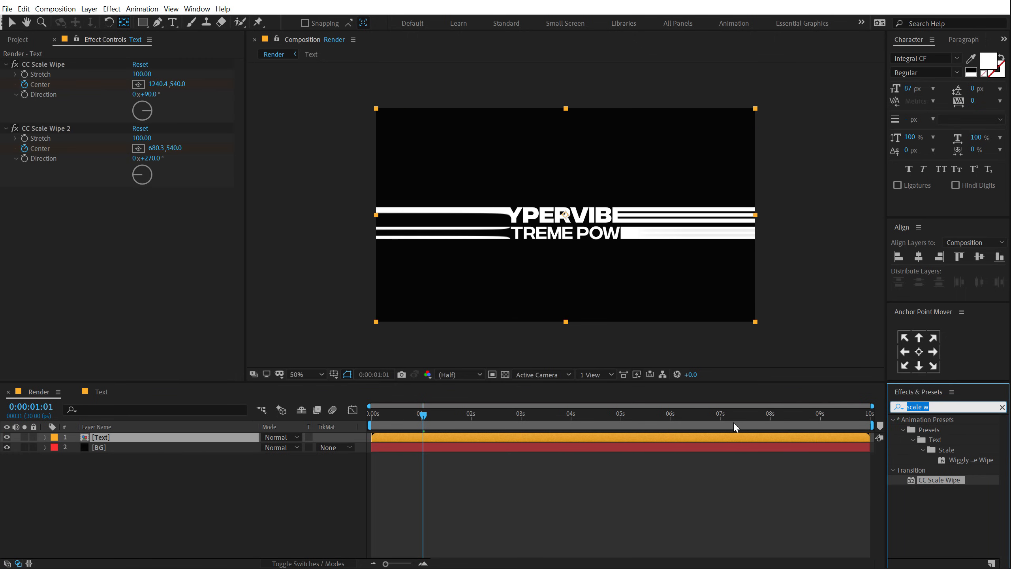
# - Apply Glow to the title with radius 93 and intensity 0.9
pyautogui.write('glow')
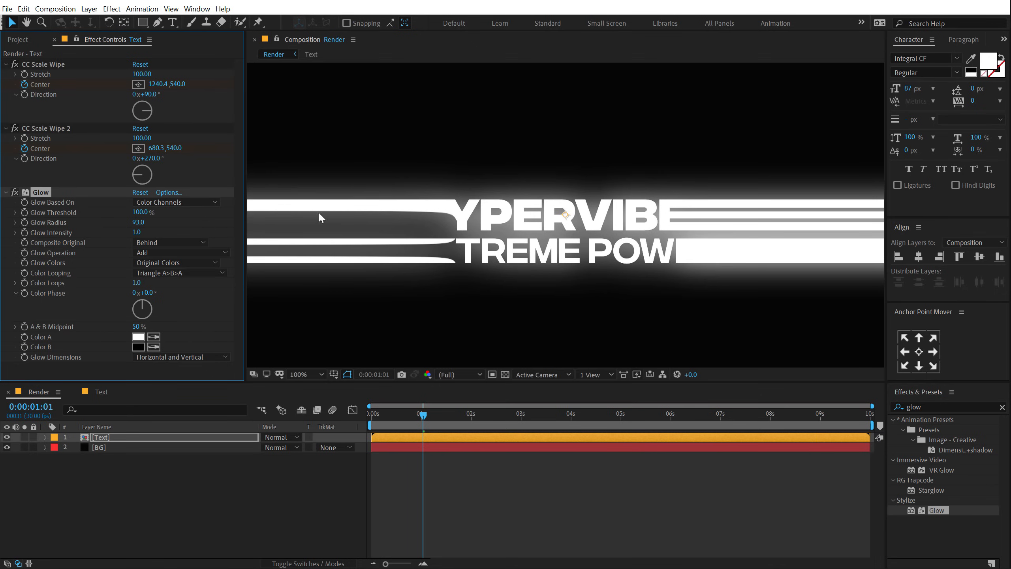
pyautogui.click(134, 232)
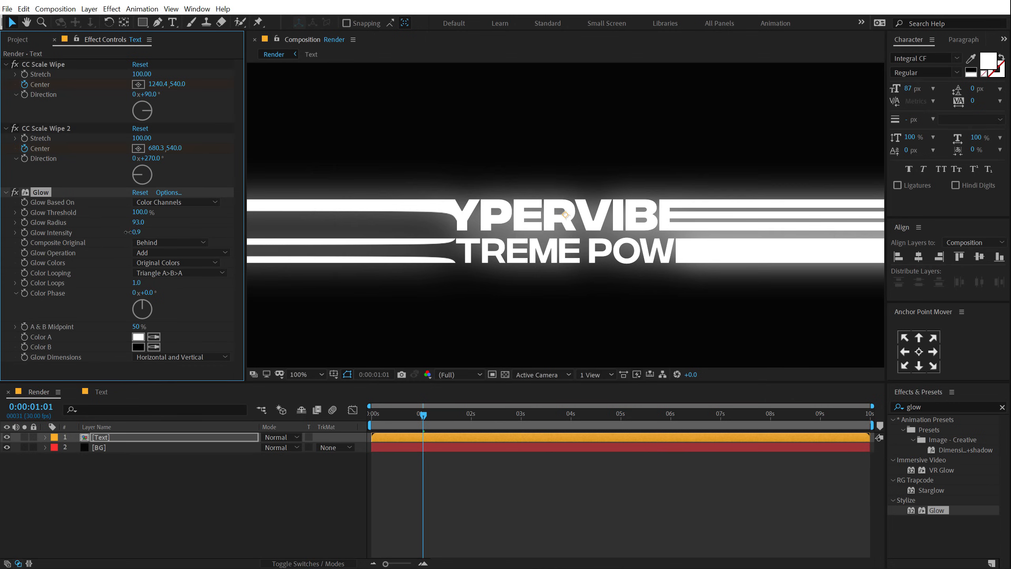
pyautogui.click(134, 233)
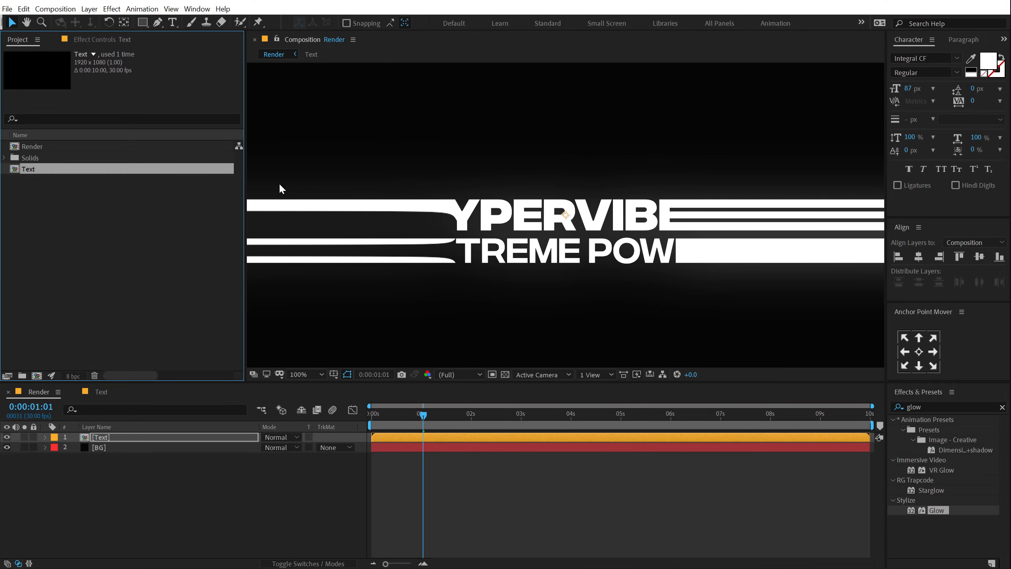
pyautogui.moveTo(72, 376)
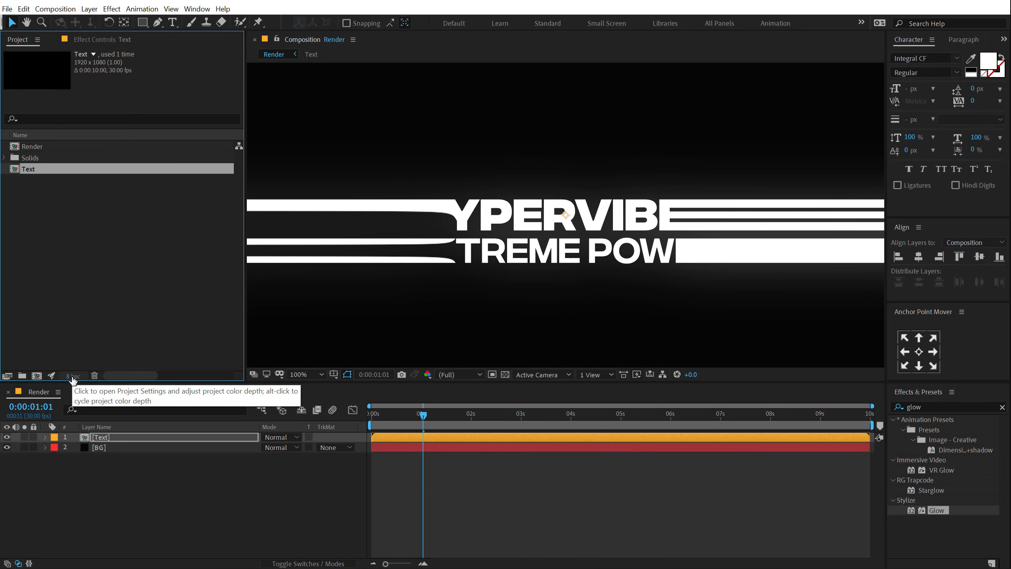
# - Switch the project colour depth from 8 bpc to 16 bpc
pyautogui.click(72, 376)
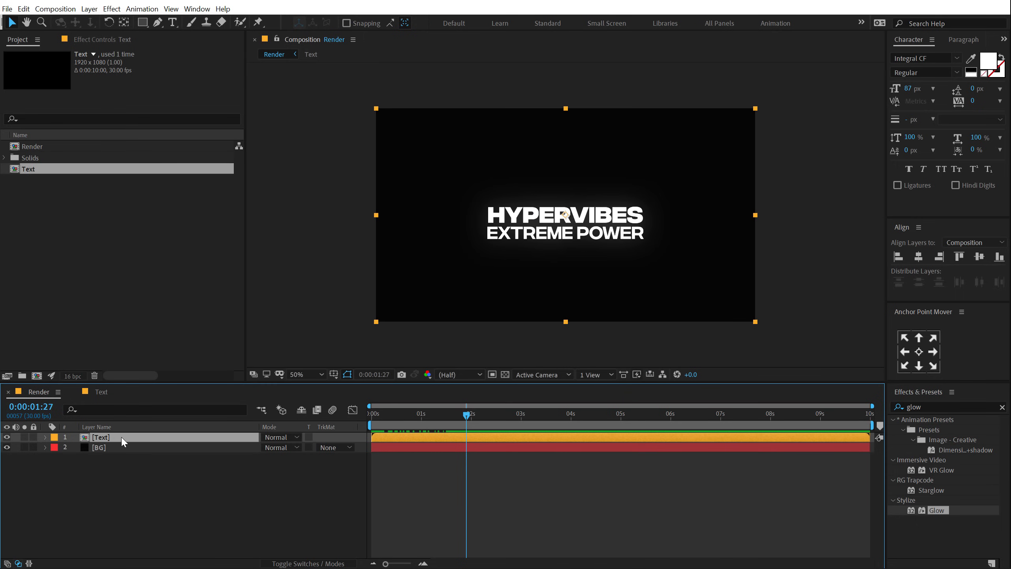
# - Precompose the Text layer into a composition named Animation, then select it
pyautogui.press('ctrl+shift+c')
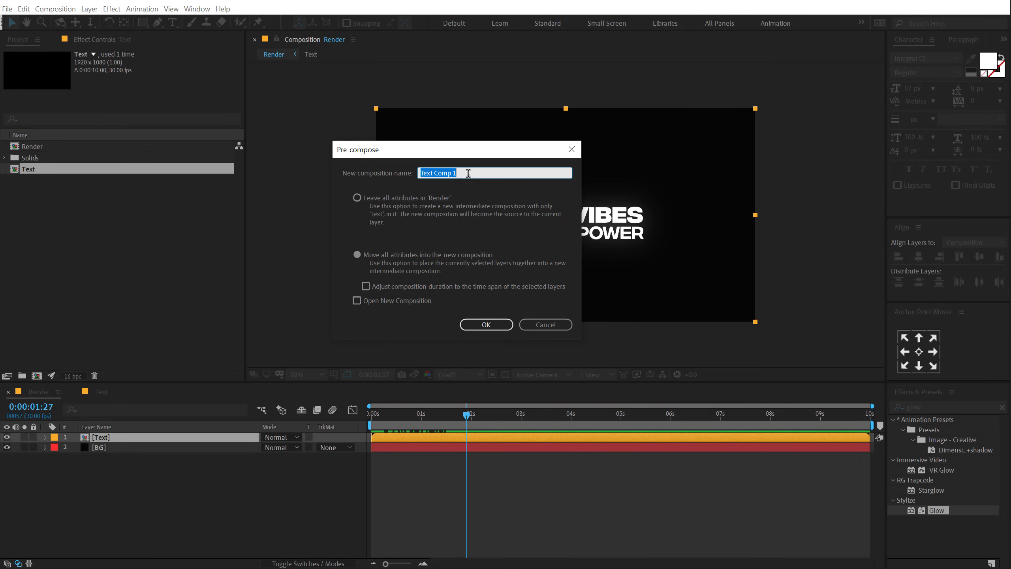
pyautogui.write('Animation')
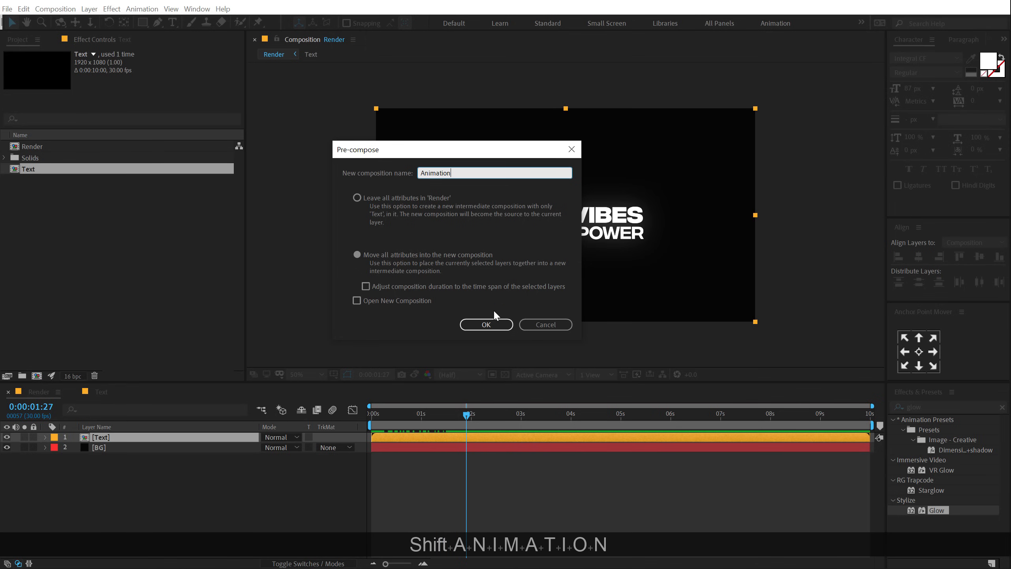
pyautogui.click(486, 324)
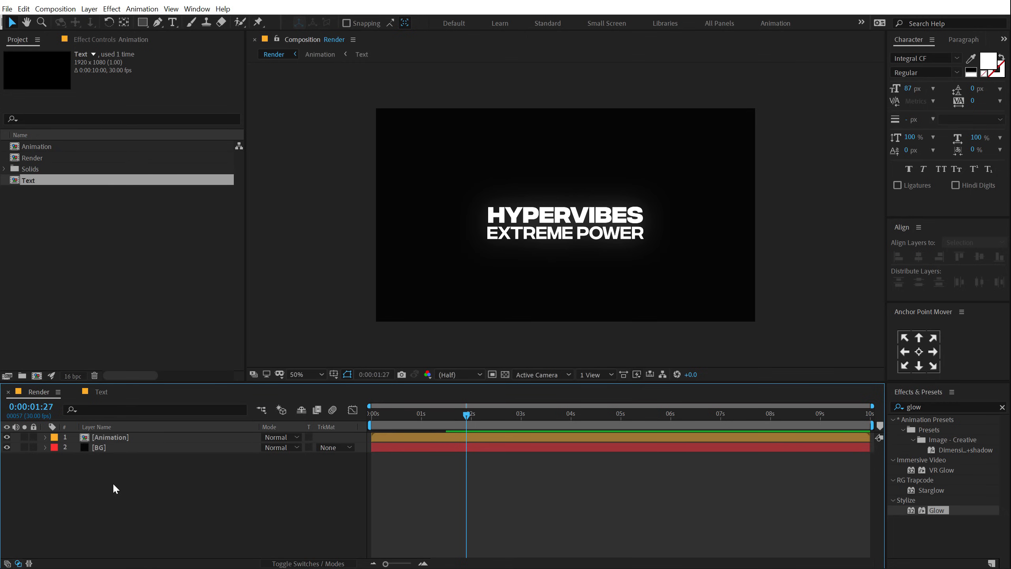
pyautogui.click(110, 438)
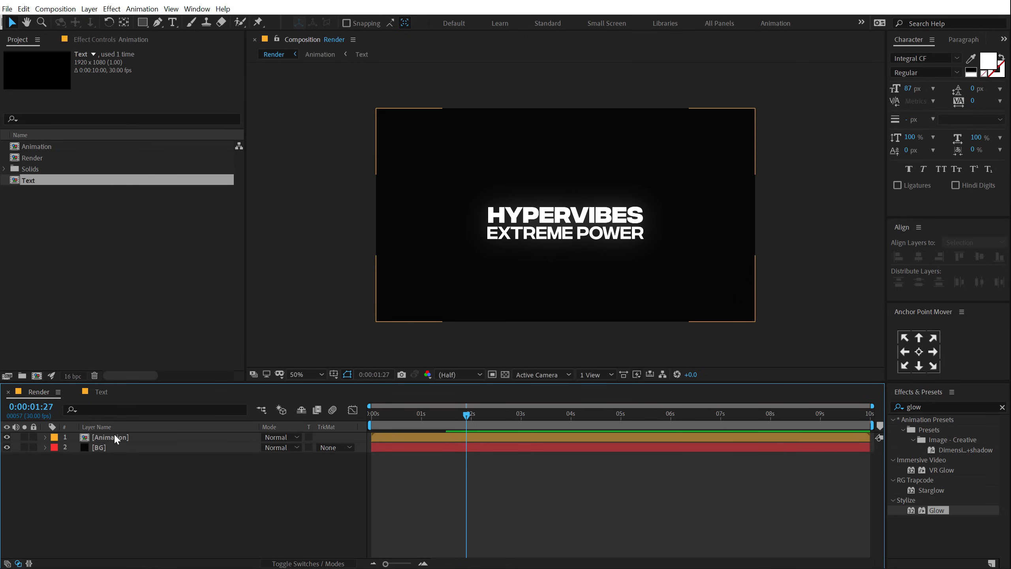
pyautogui.click(108, 437)
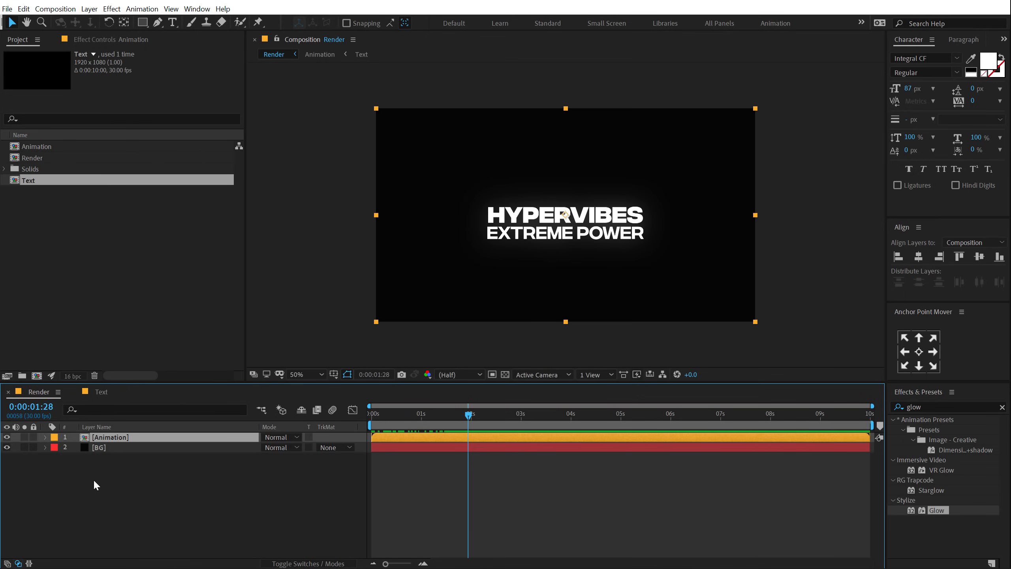
# - Add a new adjustment layer named Zoom
pyautogui.rightClick(94, 485)
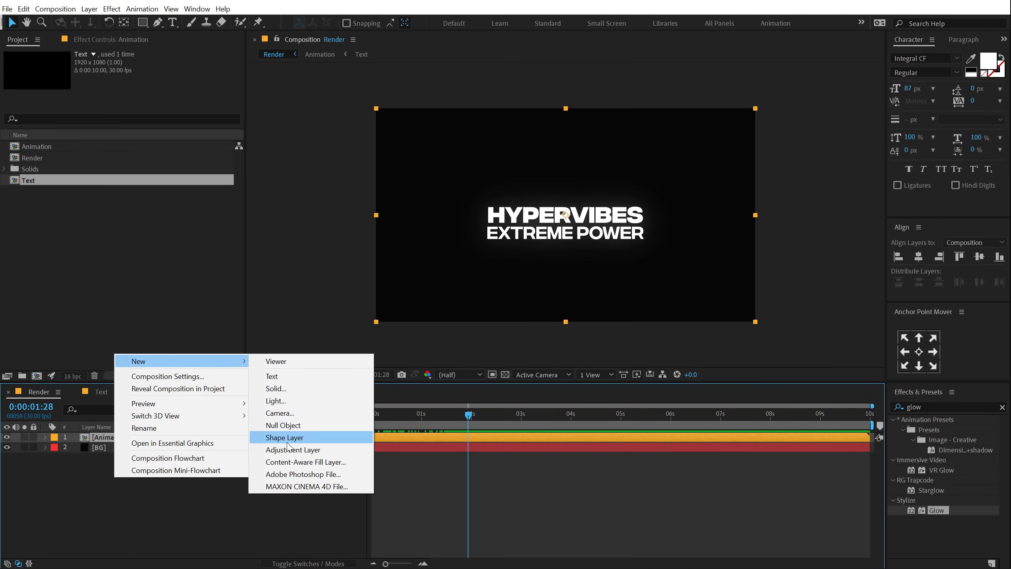
pyautogui.click(293, 449)
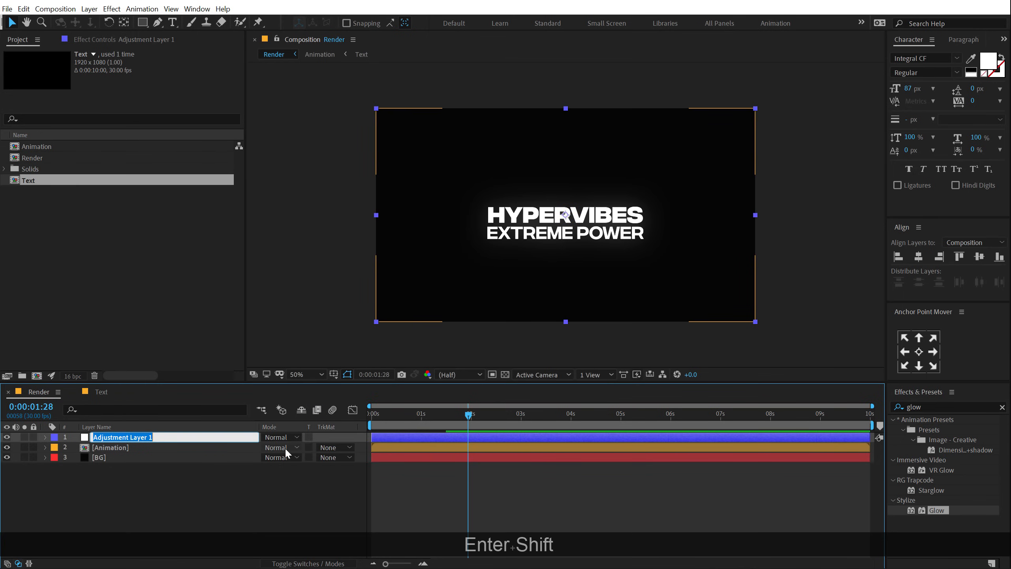
pyautogui.write('Zoom')
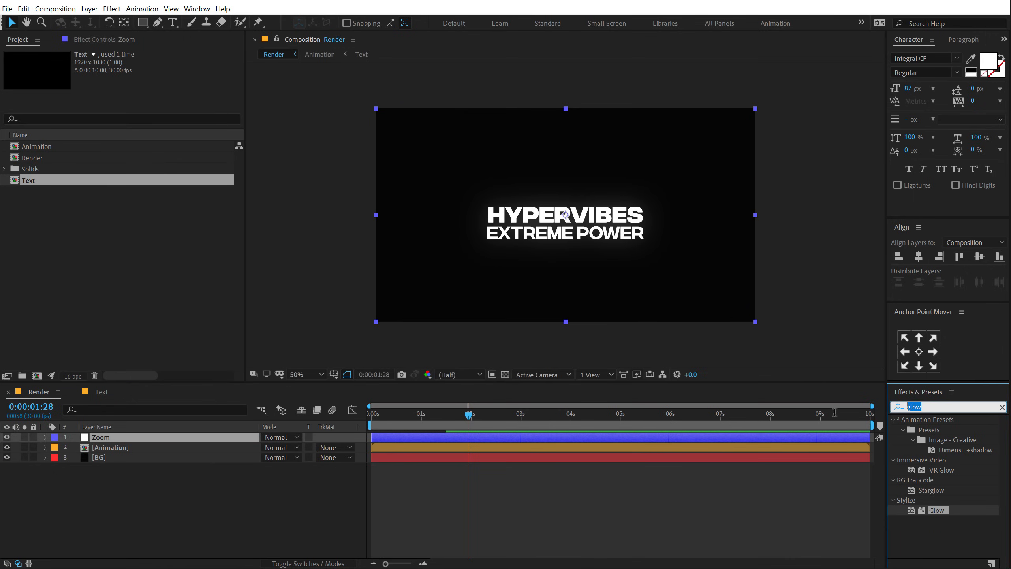
# - Apply Transform to Zoom, keyframing Scale 125 at 0s and 100 at three seconds
pyautogui.write('trans')
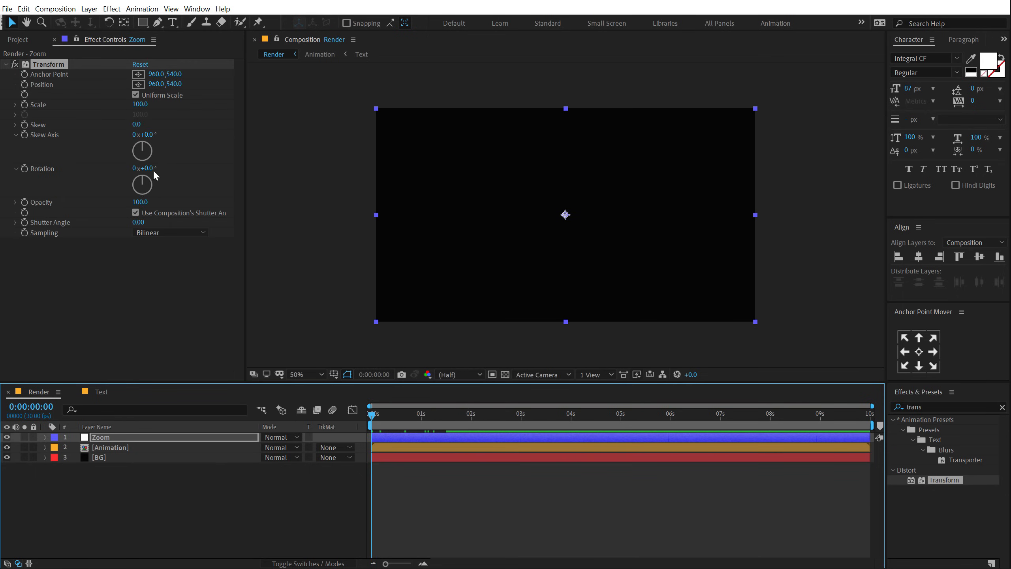
pyautogui.doubleClick(141, 104)
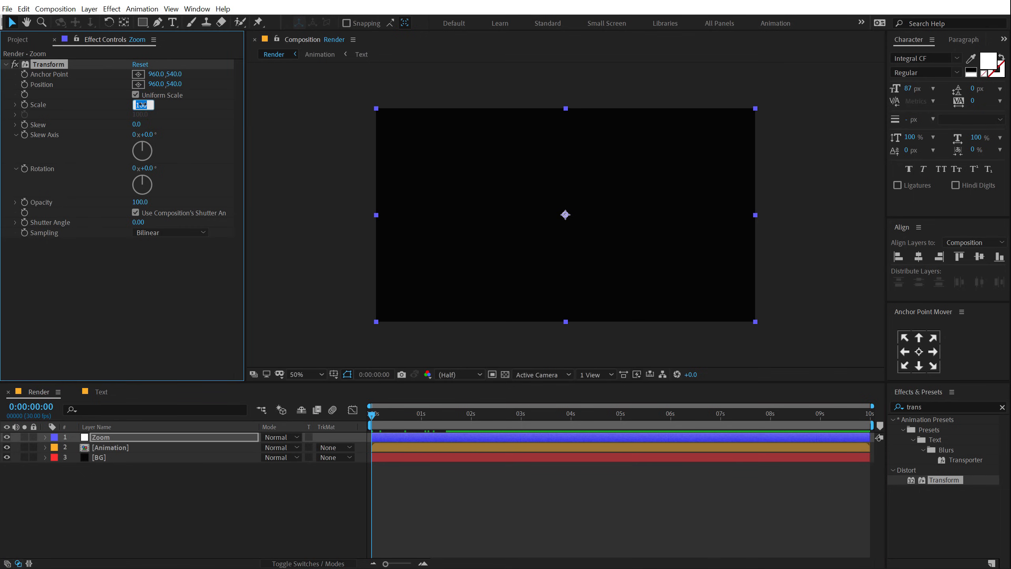
pyautogui.write('125.')
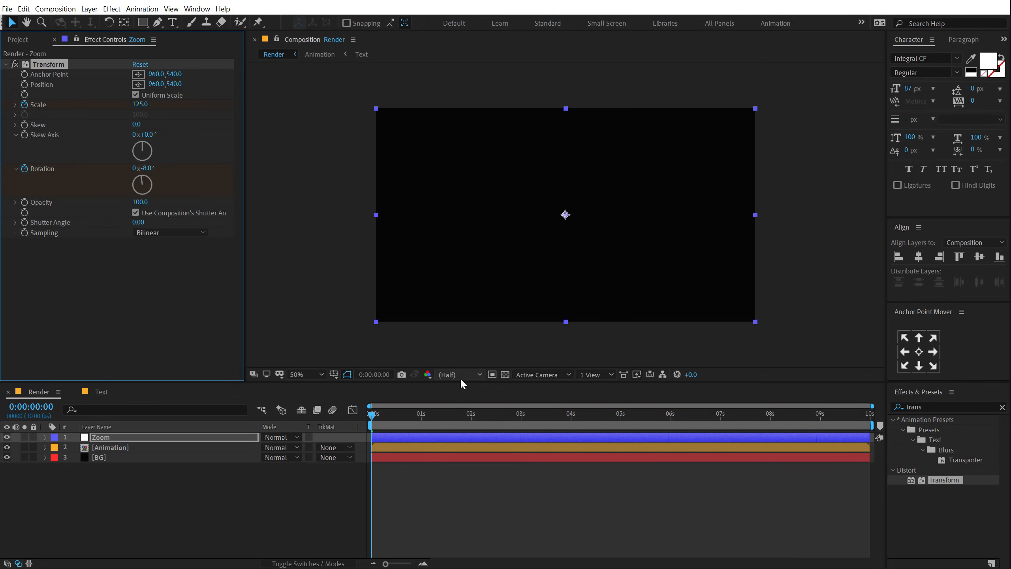
pyautogui.click(521, 414)
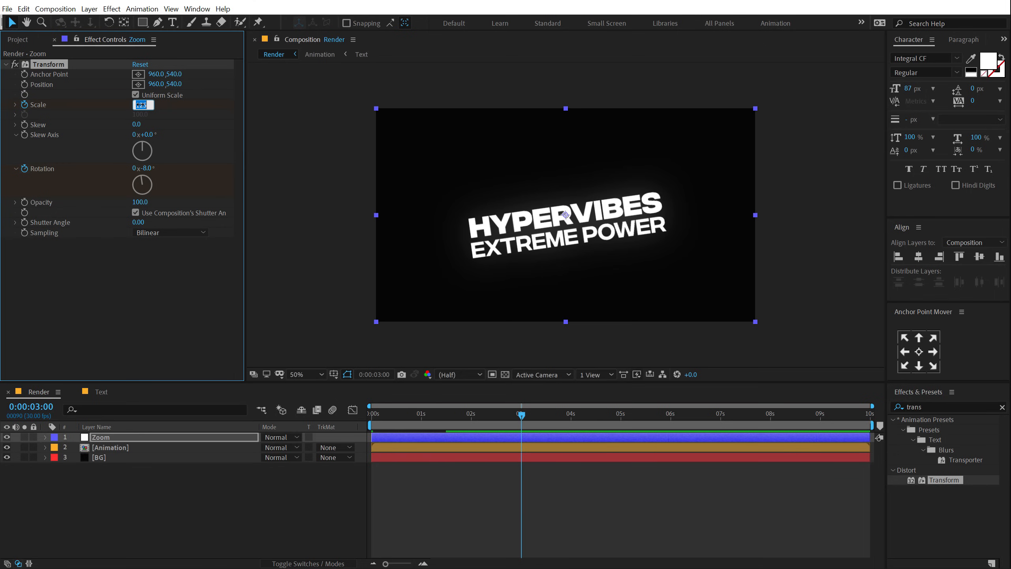
pyautogui.write('100.0')
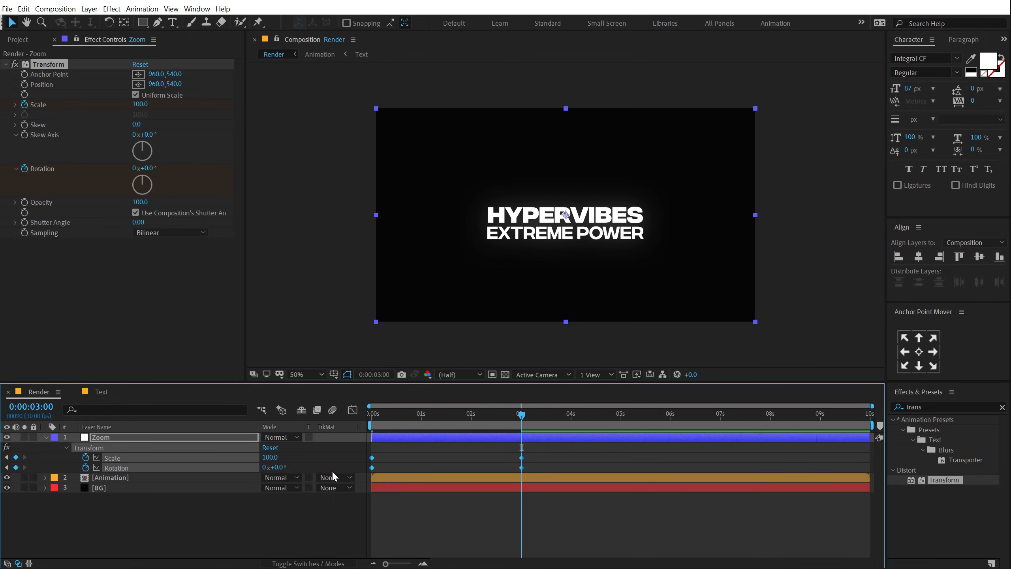
# - Set Zoom's starting Scale to 150 and shape its ease in the Graph Editor
pyautogui.click(352, 410)
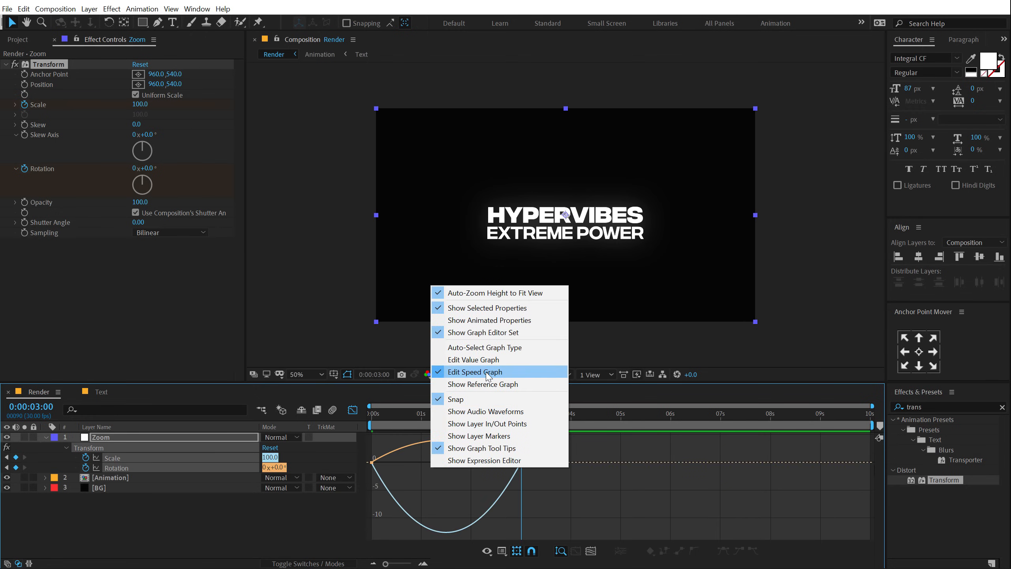
pyautogui.click(475, 372)
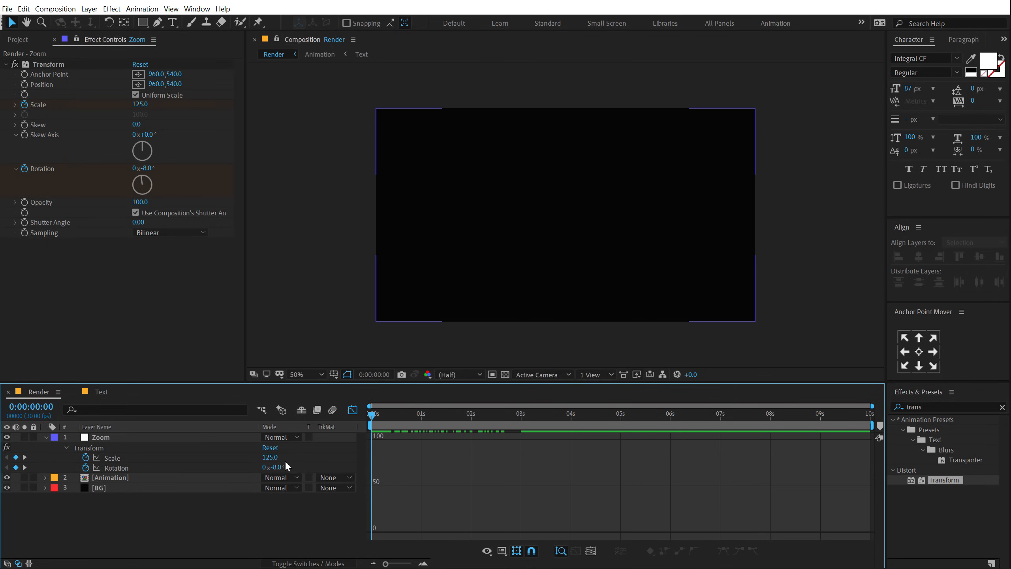
pyautogui.write('150')
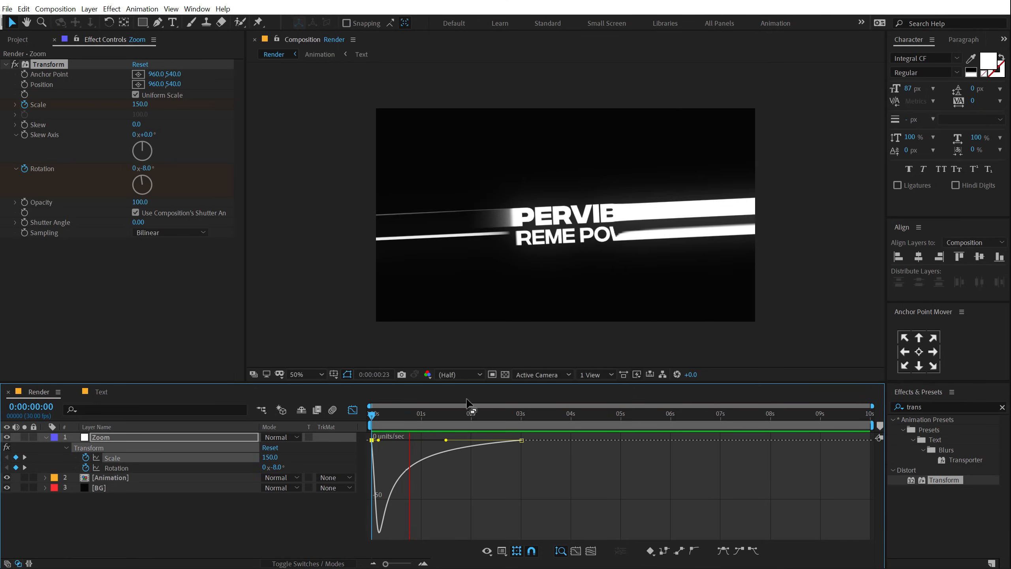
pyautogui.click(383, 413)
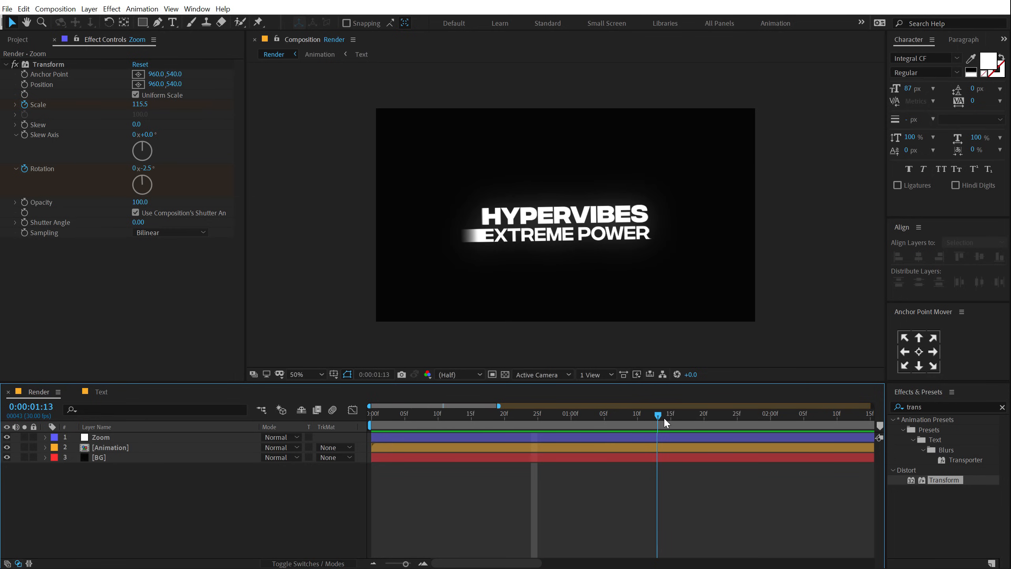
pyautogui.click(110, 447)
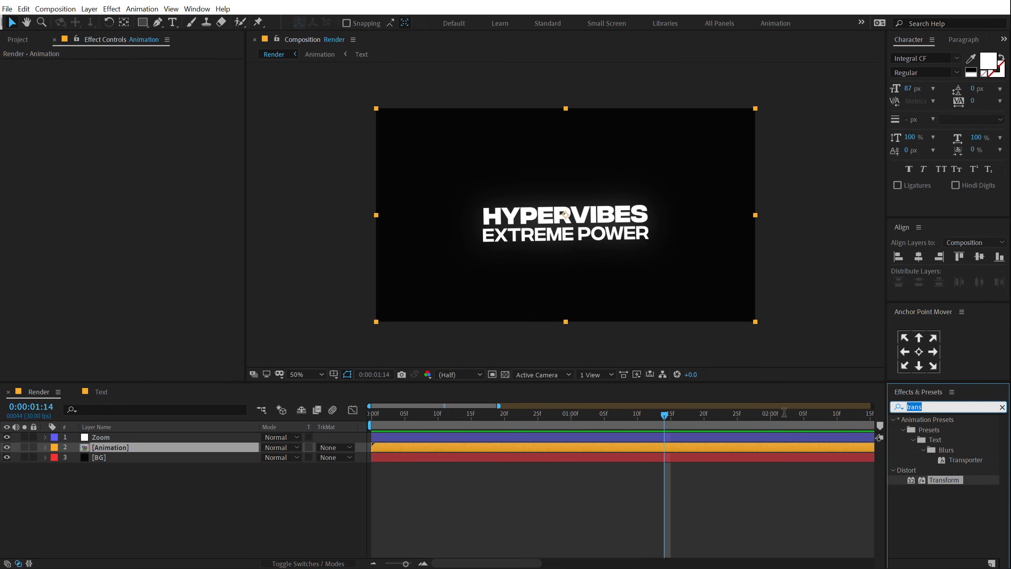
# - Apply Shift Channels to the title with Green and Blue Full Off, in Add mode
pyautogui.write('shift')
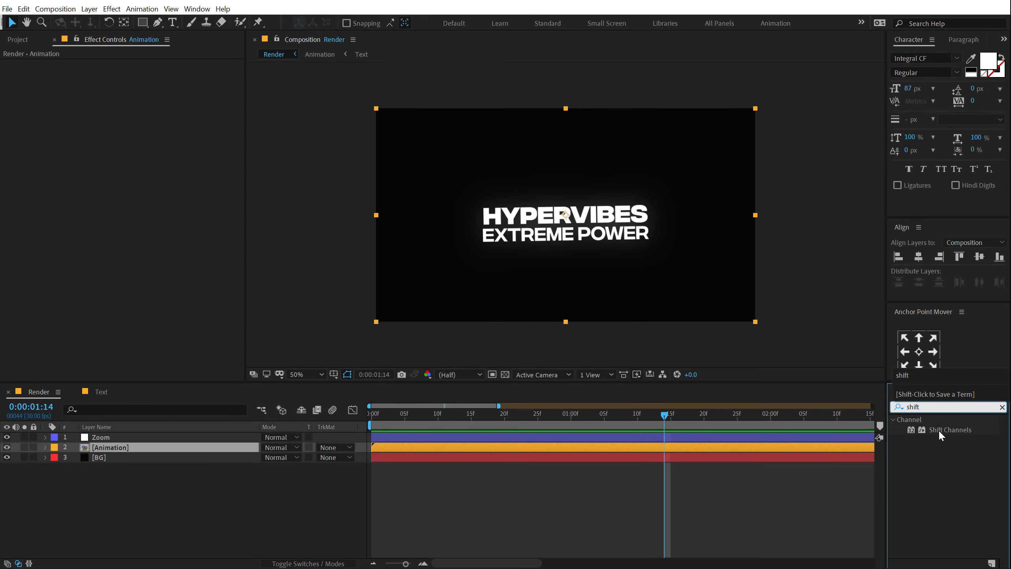
pyautogui.doubleClick(950, 429)
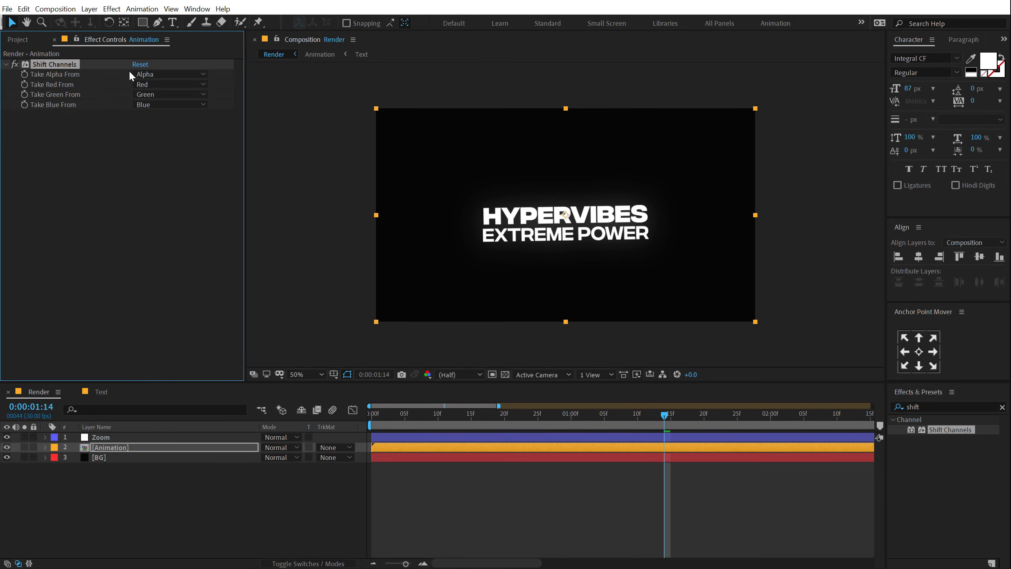
pyautogui.moveTo(64, 103)
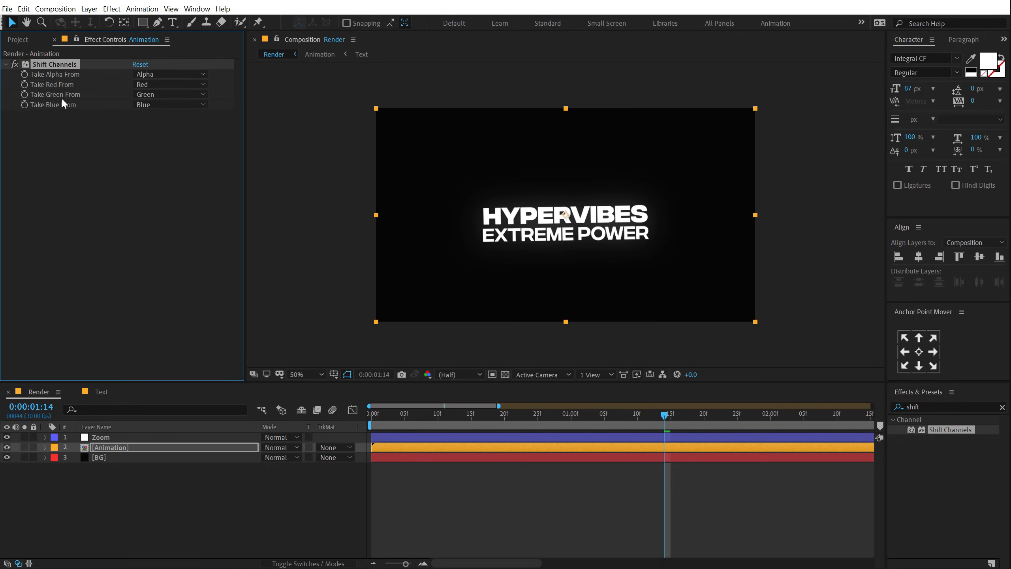
pyautogui.click(169, 94)
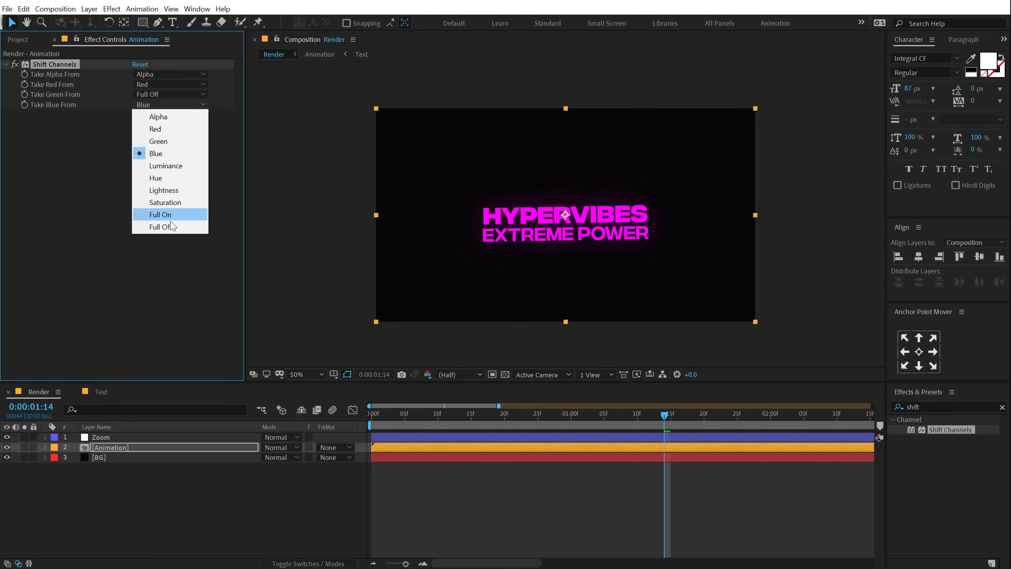
pyautogui.click(281, 447)
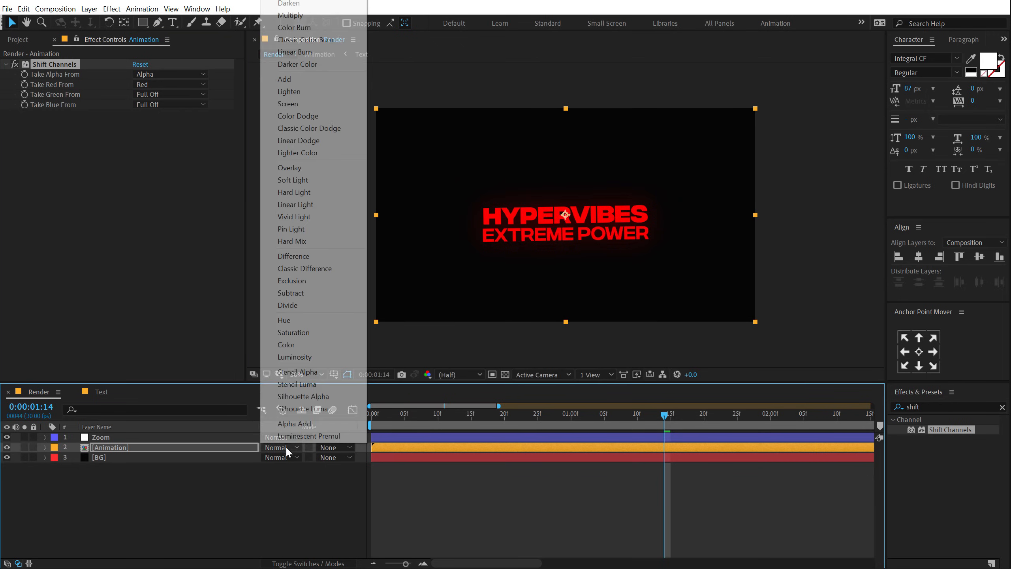
pyautogui.click(284, 78)
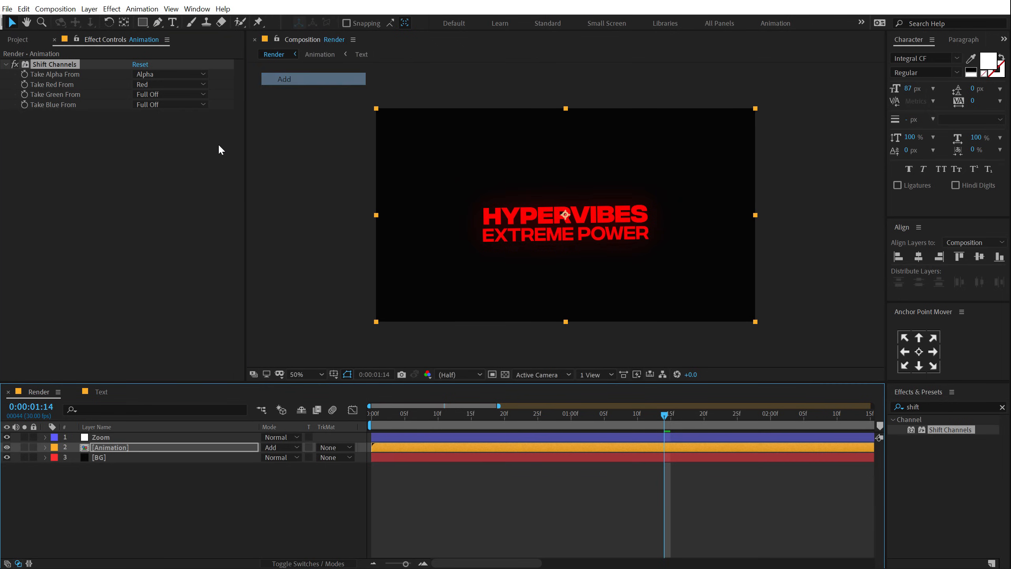
# - Duplicate the title twice, keeping only Green in one copy and only Blue in the other
pyautogui.press('ctrl+d')
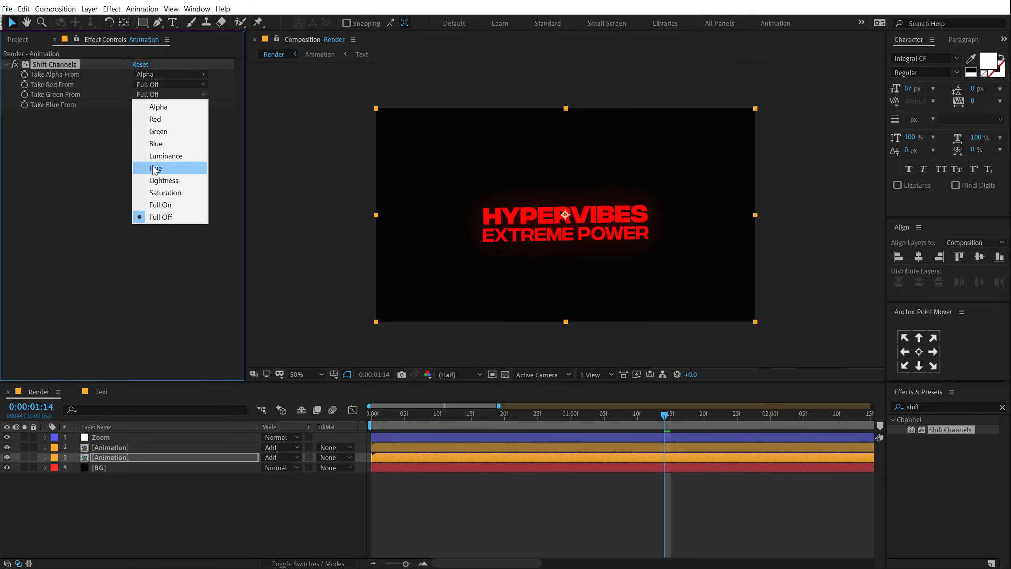
pyautogui.click(157, 131)
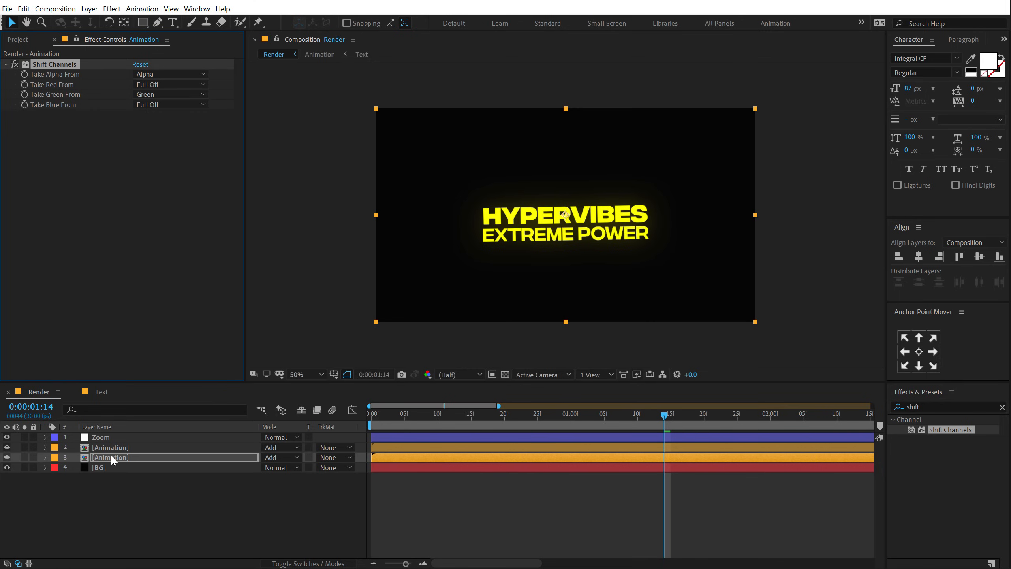
pyautogui.press('ctrl+d')
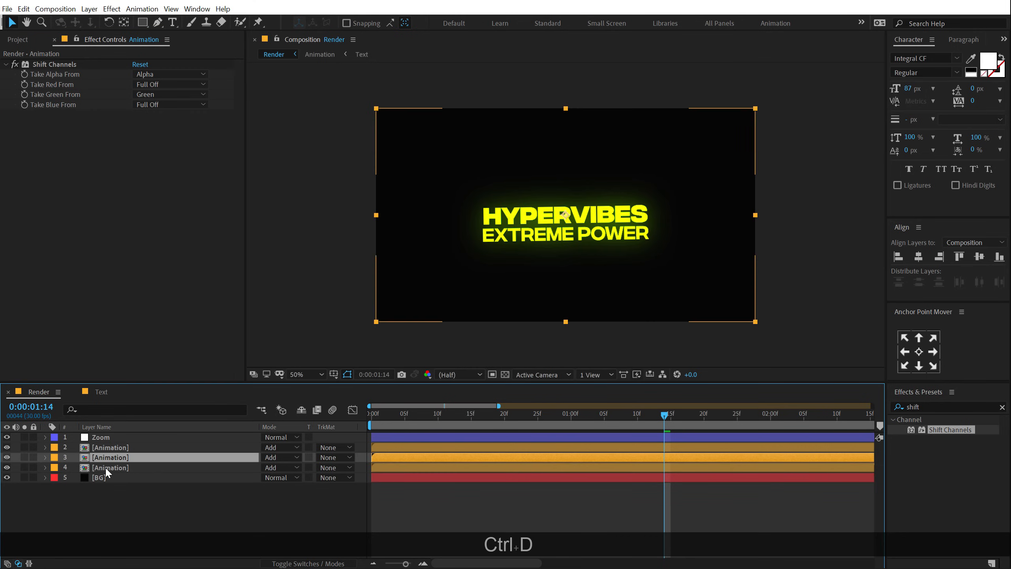
pyautogui.click(281, 468)
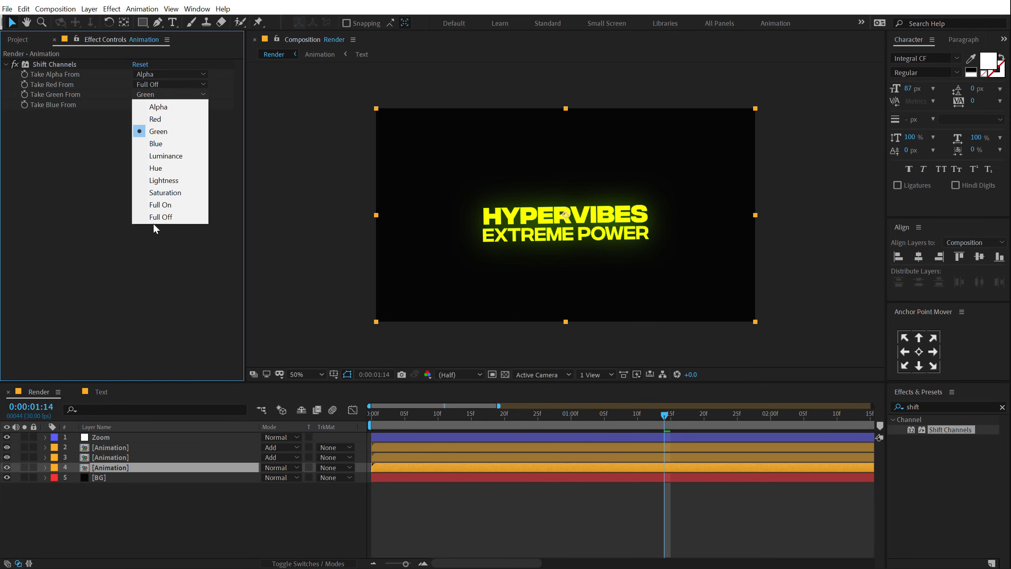
pyautogui.click(169, 226)
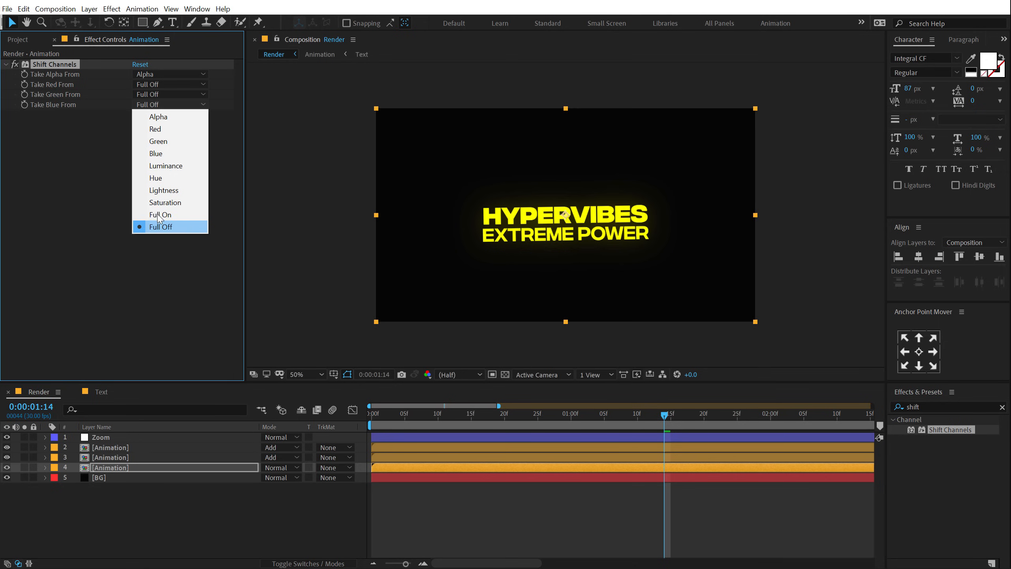
pyautogui.click(155, 153)
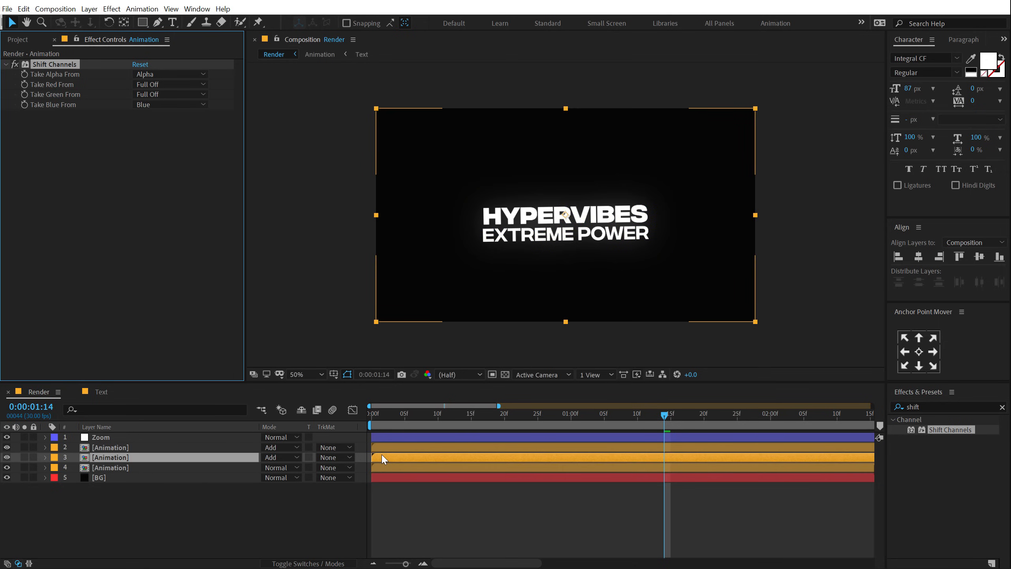
pyautogui.click(169, 84)
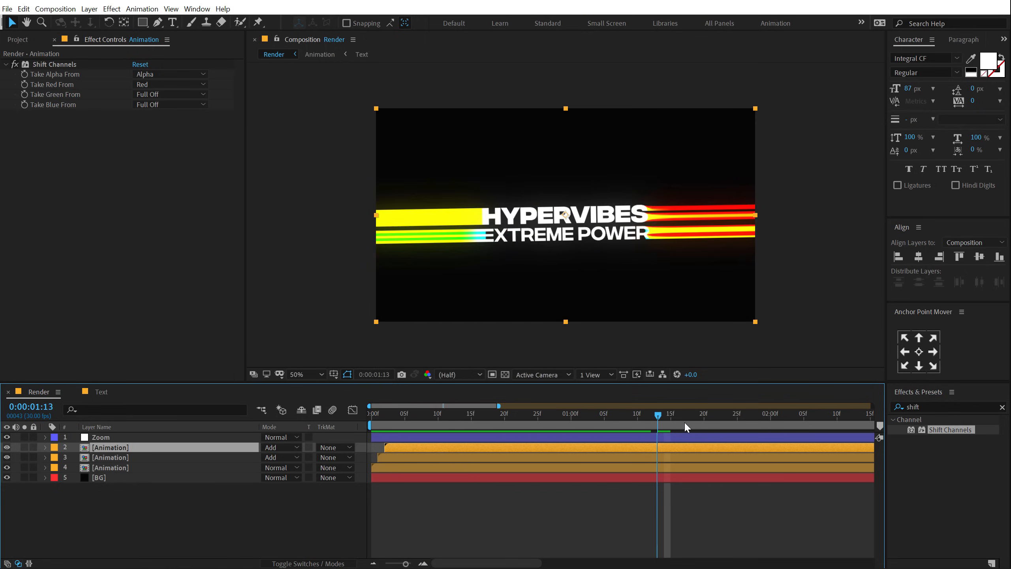
# - End the work area at about 1:25 to shorten the preview range
pyautogui.moveTo(657, 413); pyautogui.dragTo(373, 413)
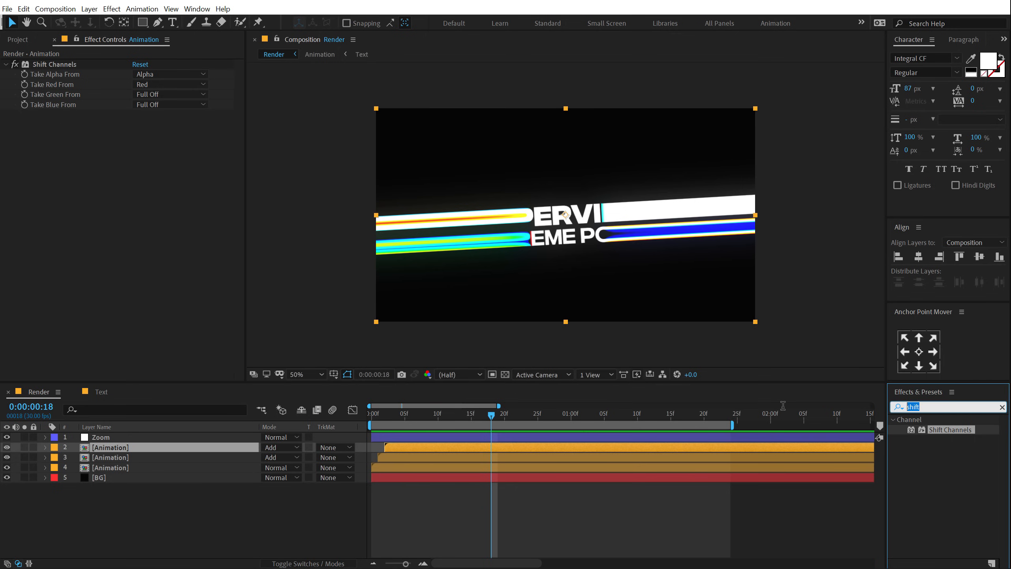
# - Apply Turbulent Displace (amount 33, size 51), keyframe Amount at frame 4, set Evolution 92°
pyautogui.write('tur')
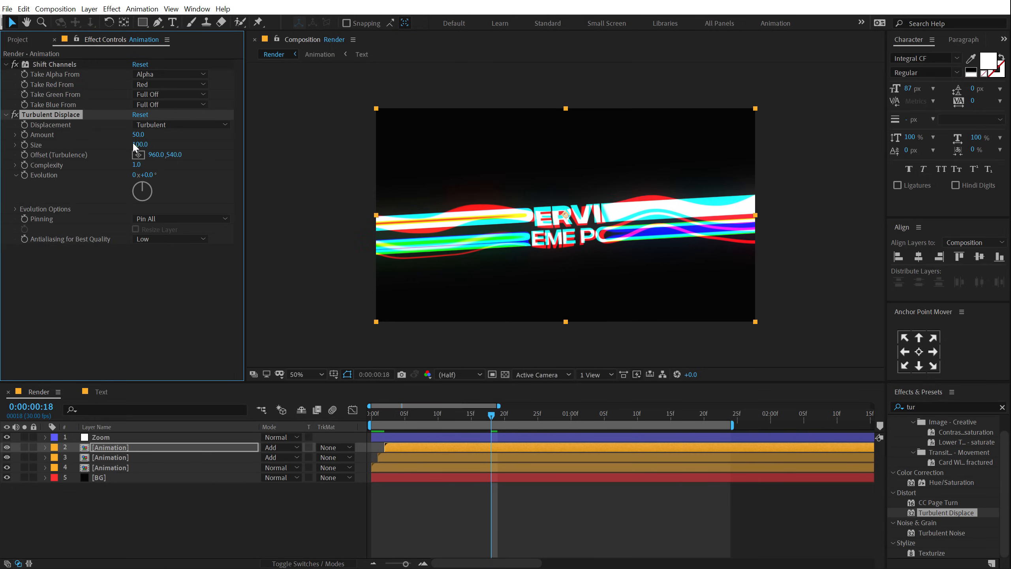
pyautogui.moveTo(141, 144); pyautogui.dragTo(141, 144)
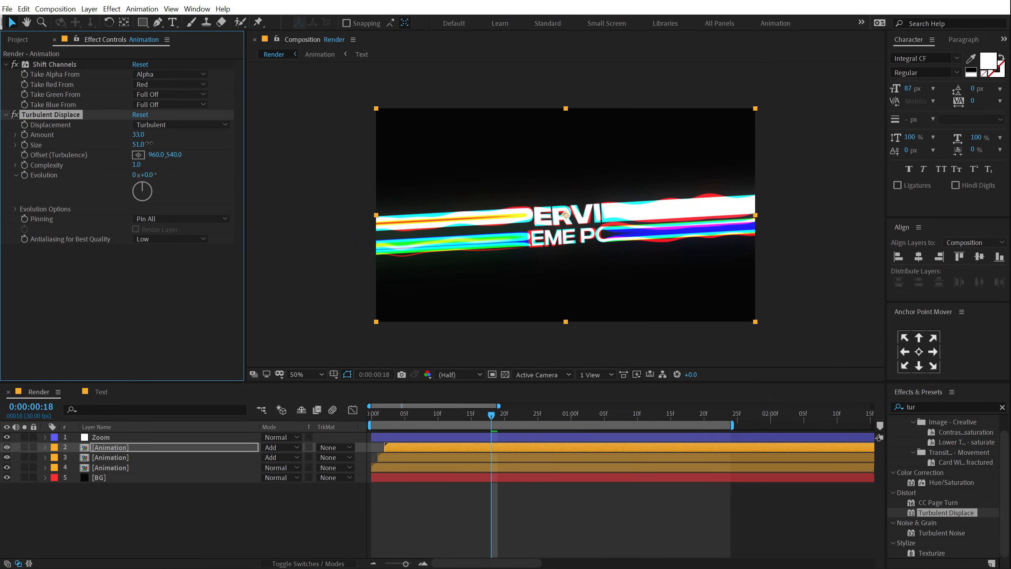
pyautogui.click(400, 414)
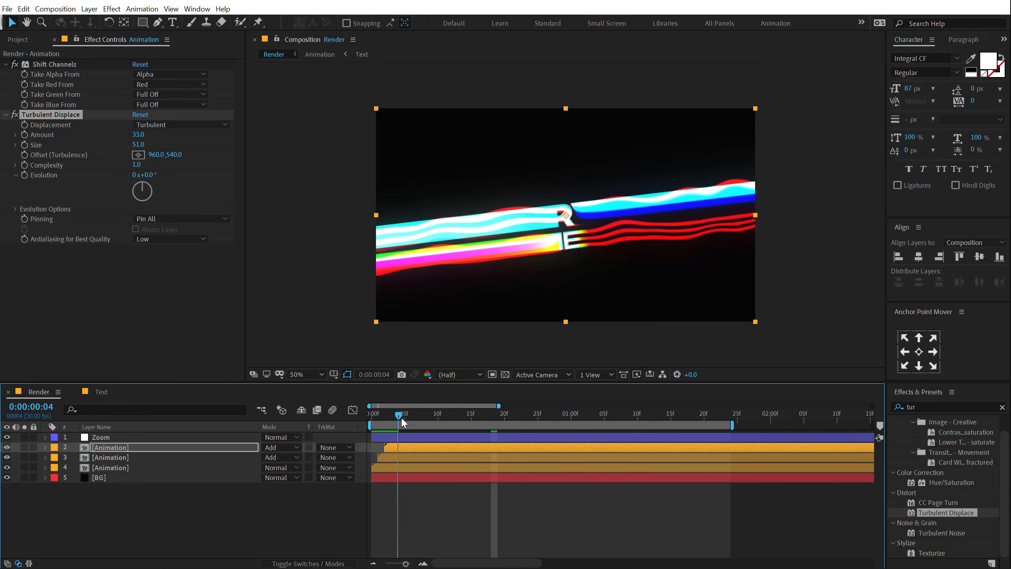
pyautogui.click(584, 414)
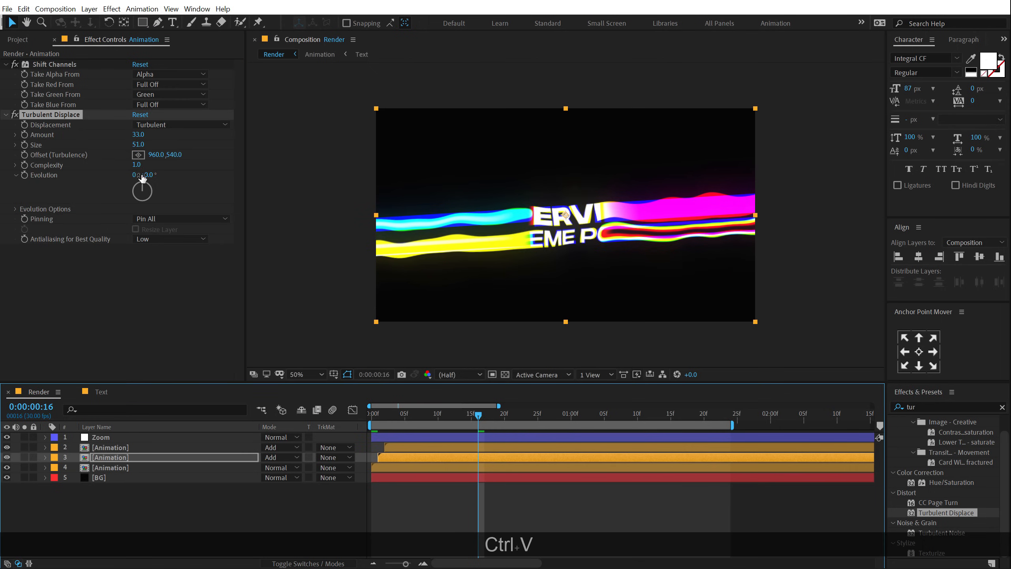
pyautogui.moveTo(142, 191); pyautogui.dragTo(152, 180)
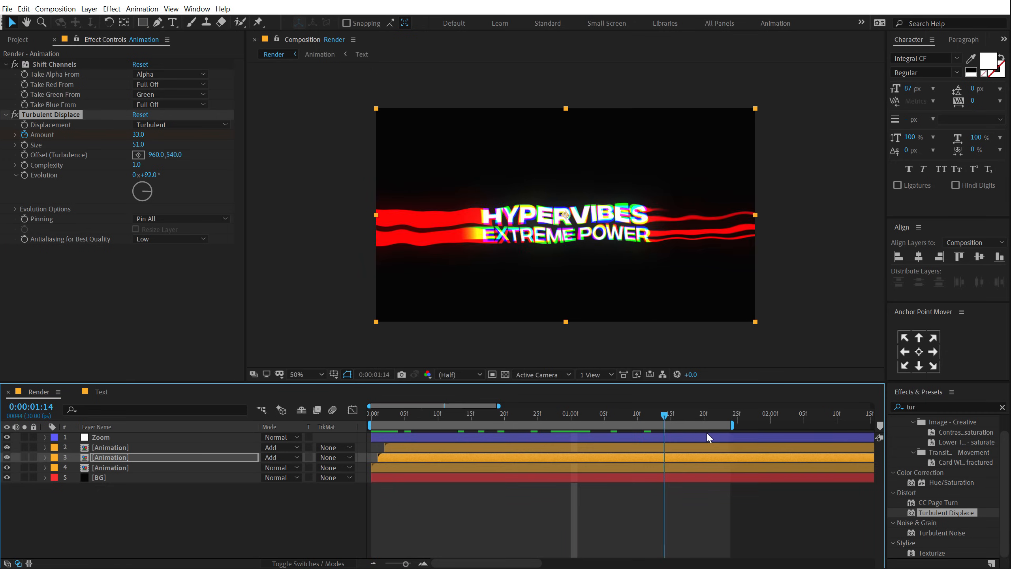
# - Keyframe Turbulent Displace Amount to 0 at 1:10 and preview the result
pyautogui.moveTo(665, 416); pyautogui.dragTo(641, 429)
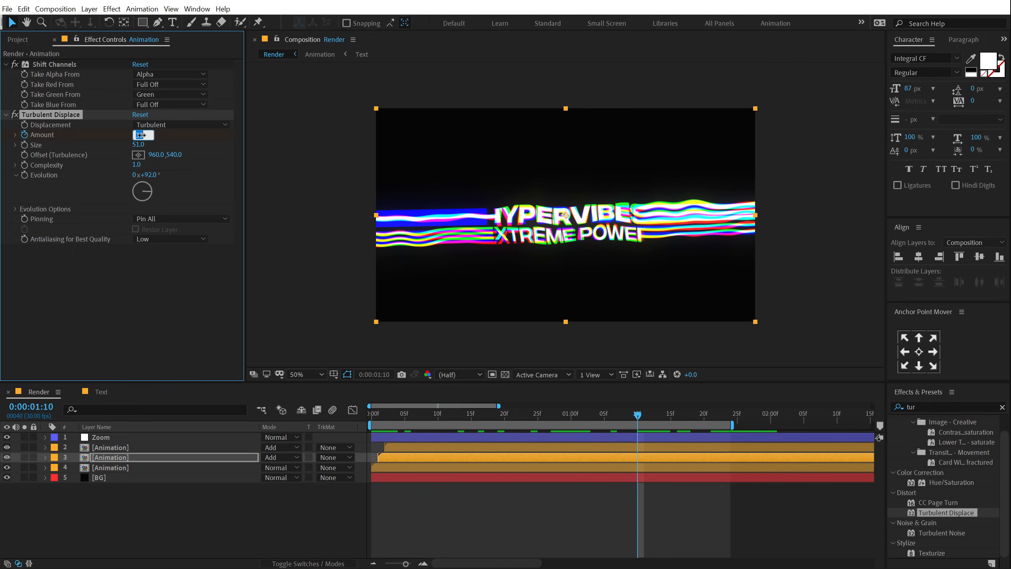
pyautogui.write('0.0')
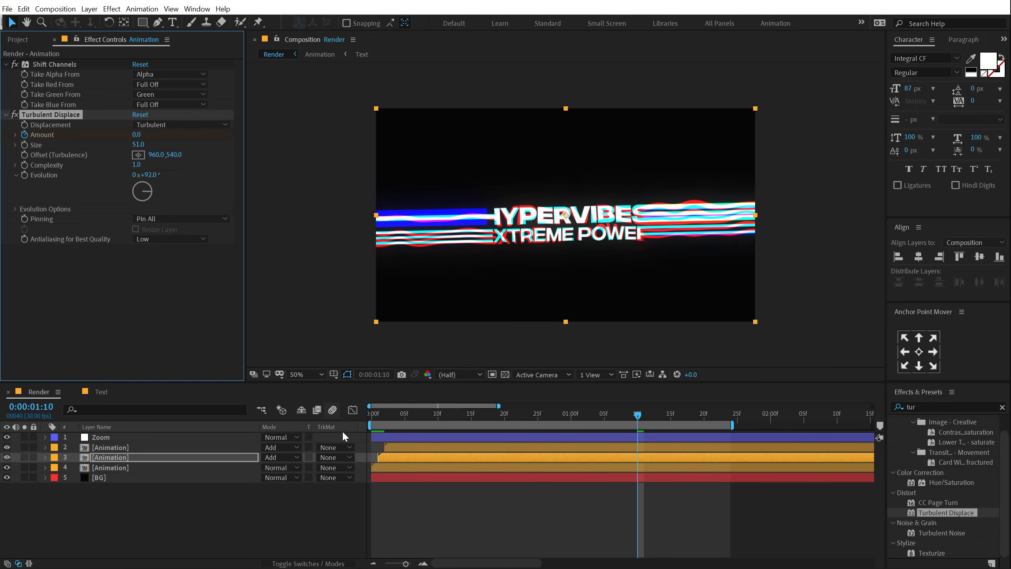
pyautogui.click(384, 414)
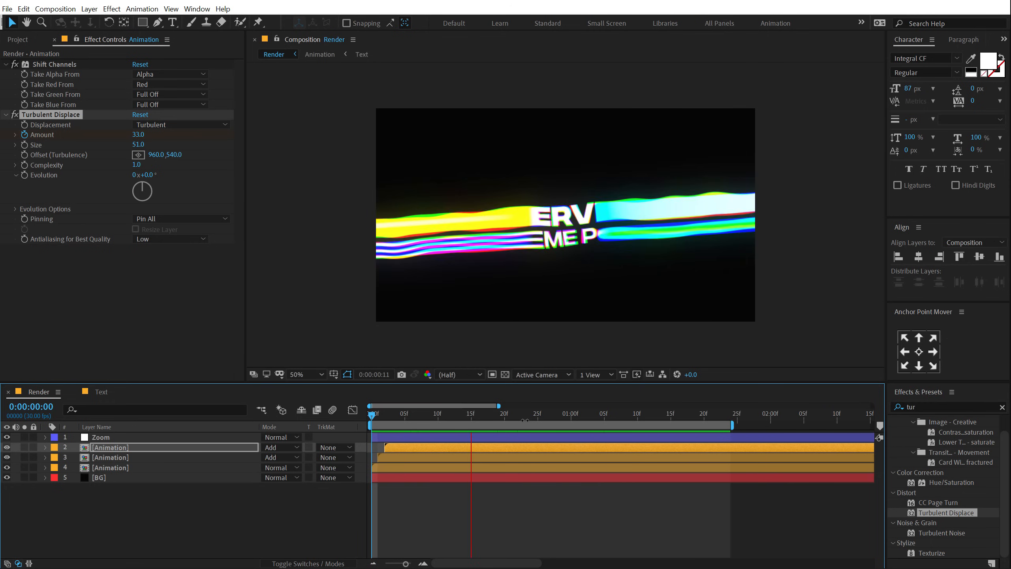
pyautogui.click(509, 413)
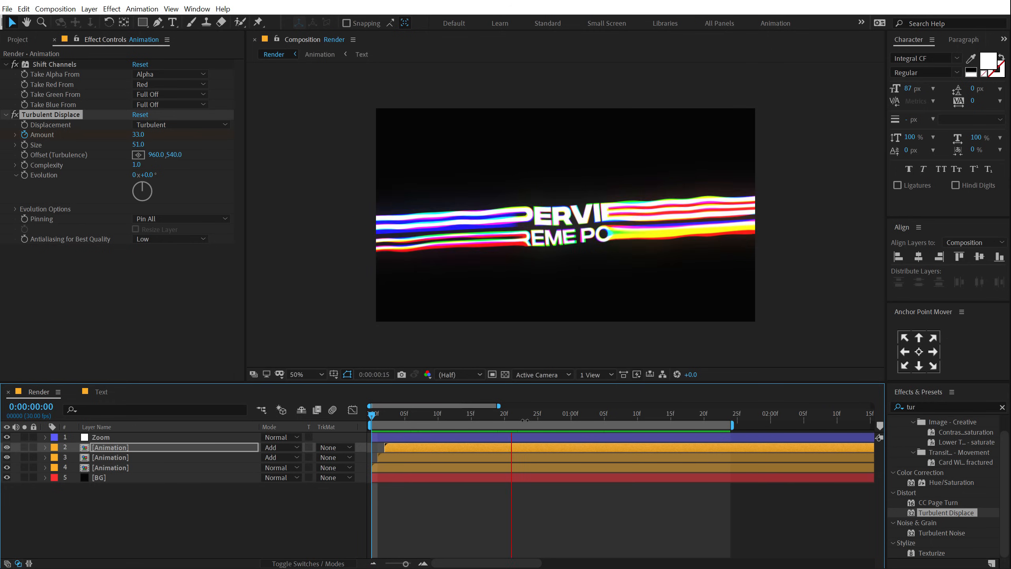